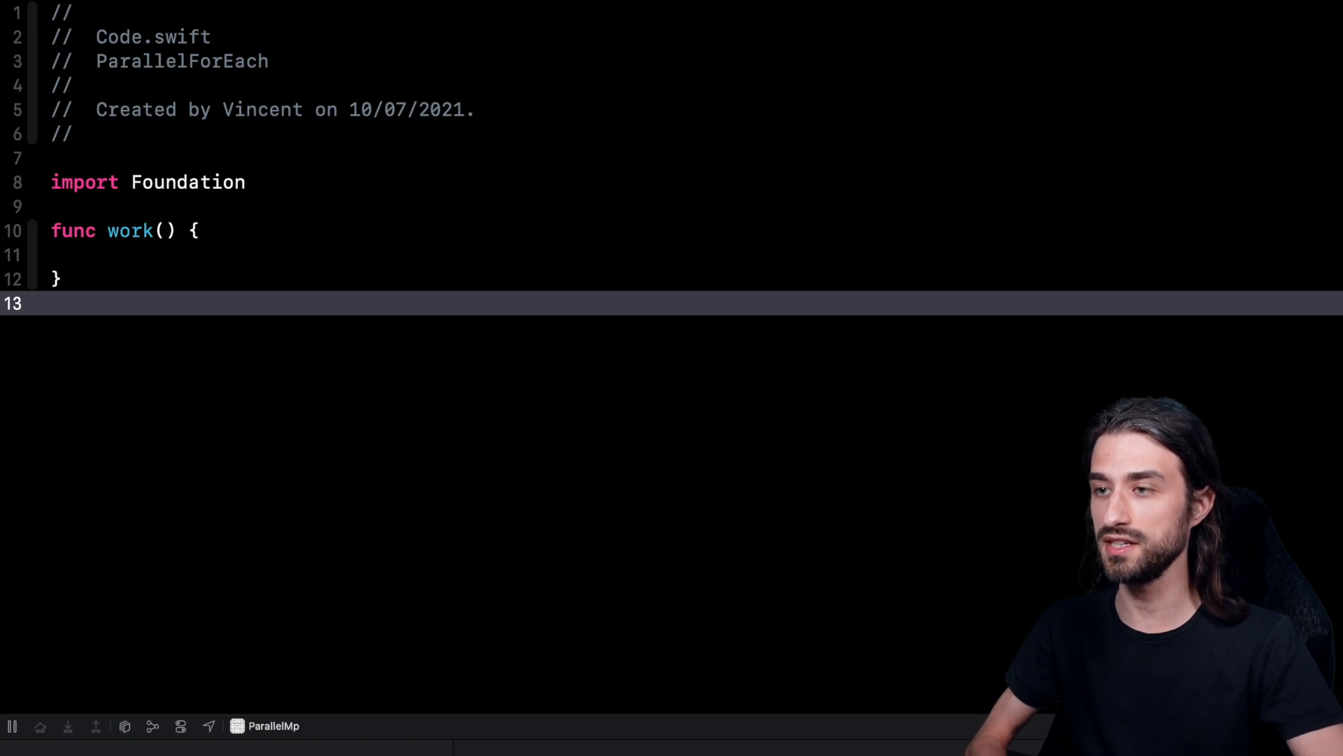
Write Array(1...10_000).forEach { _ = (0...$0).reduce(0, +) } as the body of work()
{"action": "left_click", "coordinate": [51, 303]}
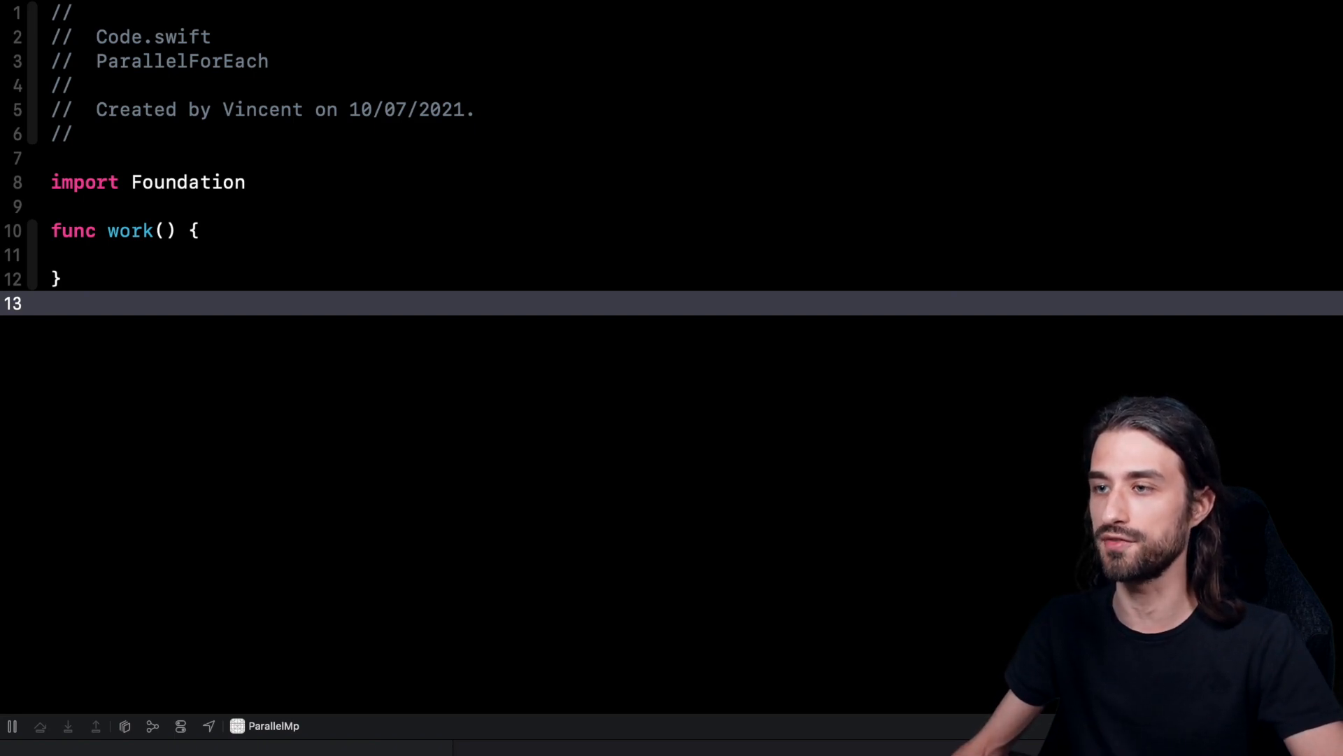
{"action": "mouse_move", "coordinate": [663, 403]}
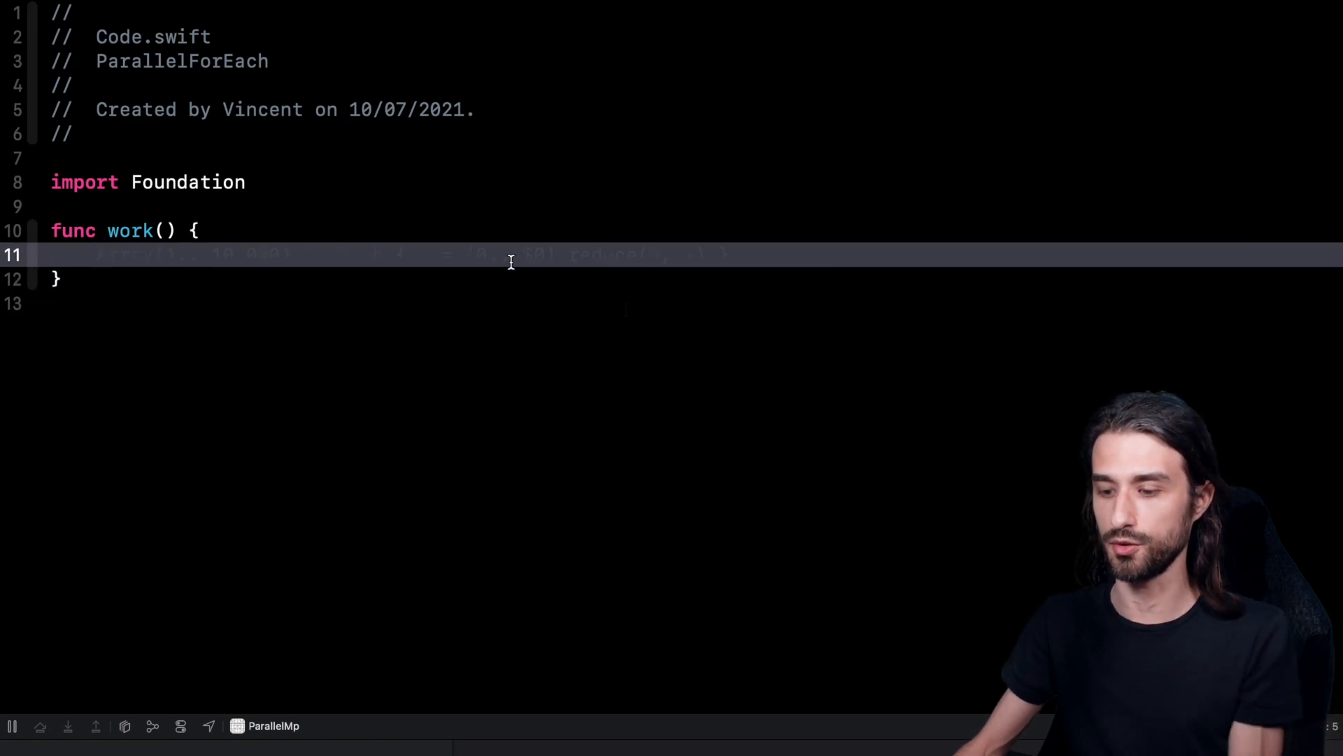
{"action": "type", "text": "Array(1...10_000).forEach { _ = (0...$0).reduce(0, +) }"}
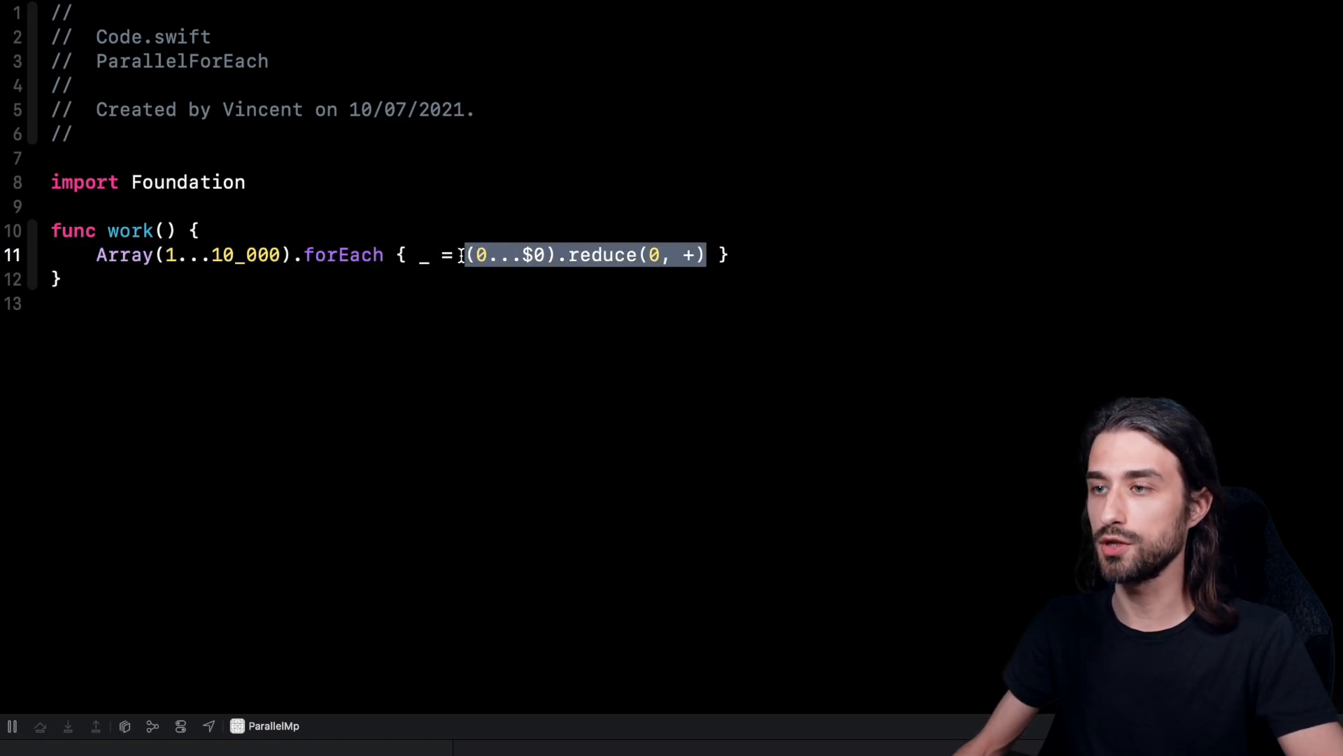
{"action": "left_click", "coordinate": [467, 255]}
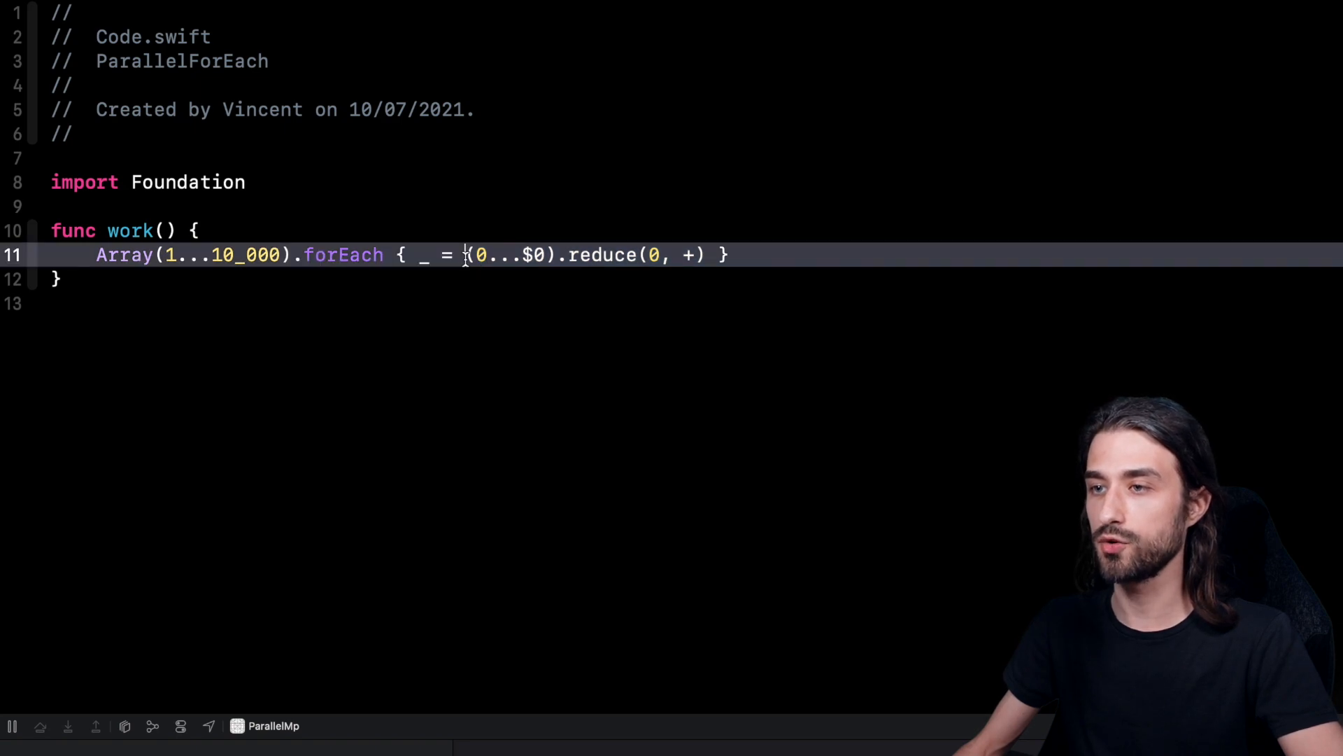
{"action": "left_click", "coordinate": [466, 255]}
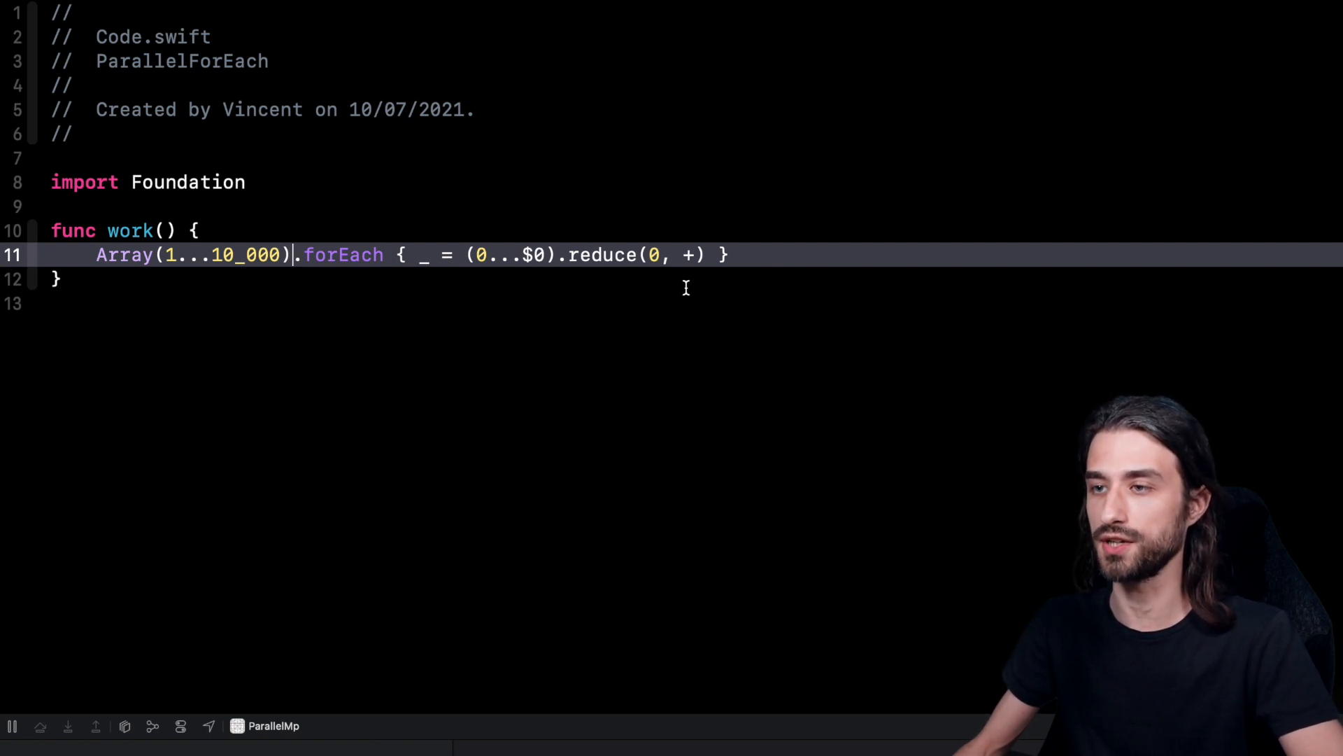
{"action": "mouse_move", "coordinate": [867, 336]}
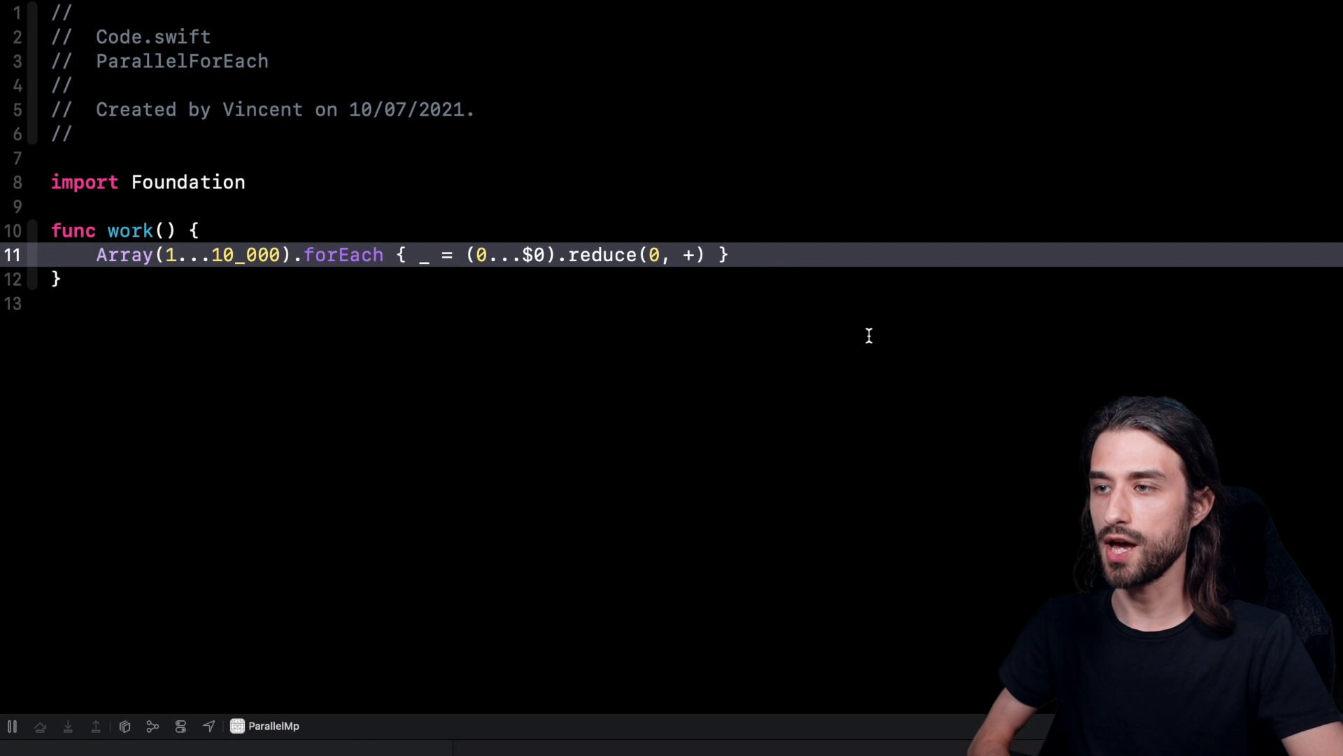
{"action": "left_click", "coordinate": [291, 255]}
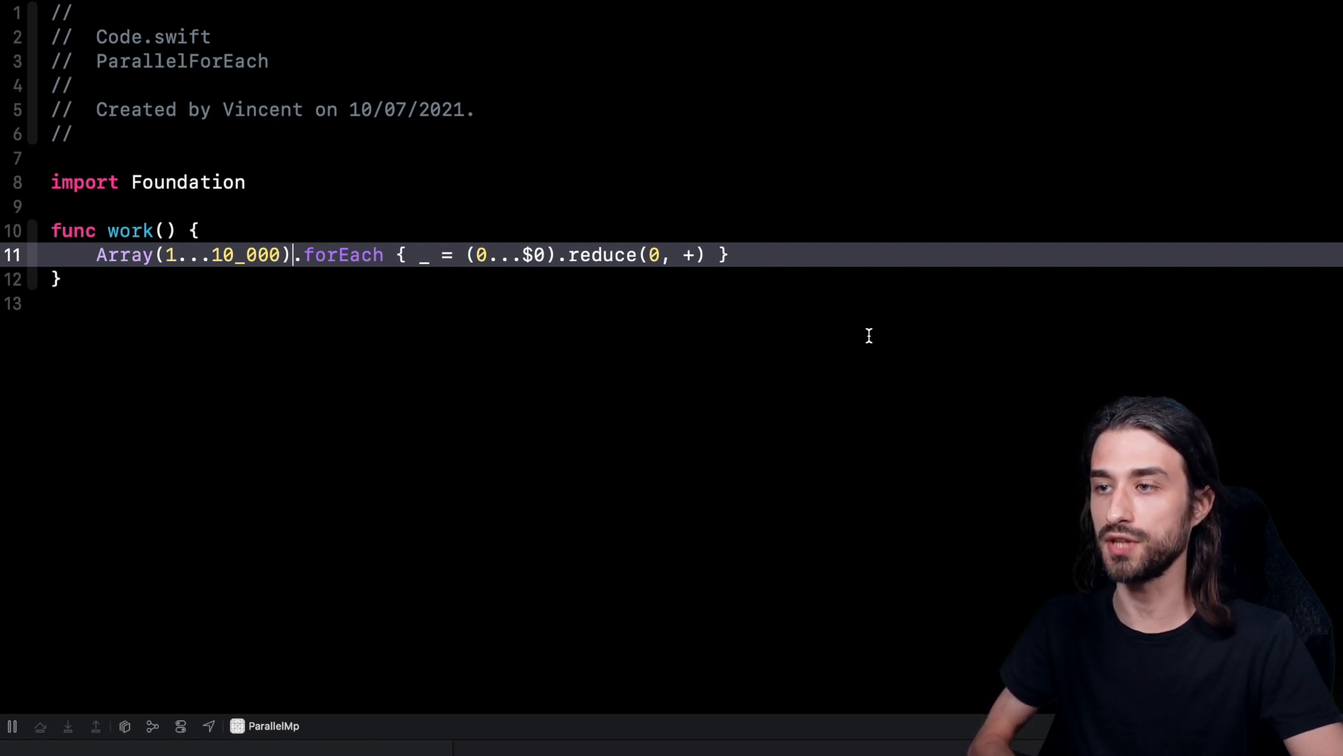
Wrap the loop with let start = Date() and print("Time: \(end.timeIntervalSince(start))")
{"action": "key", "text": "Return"}
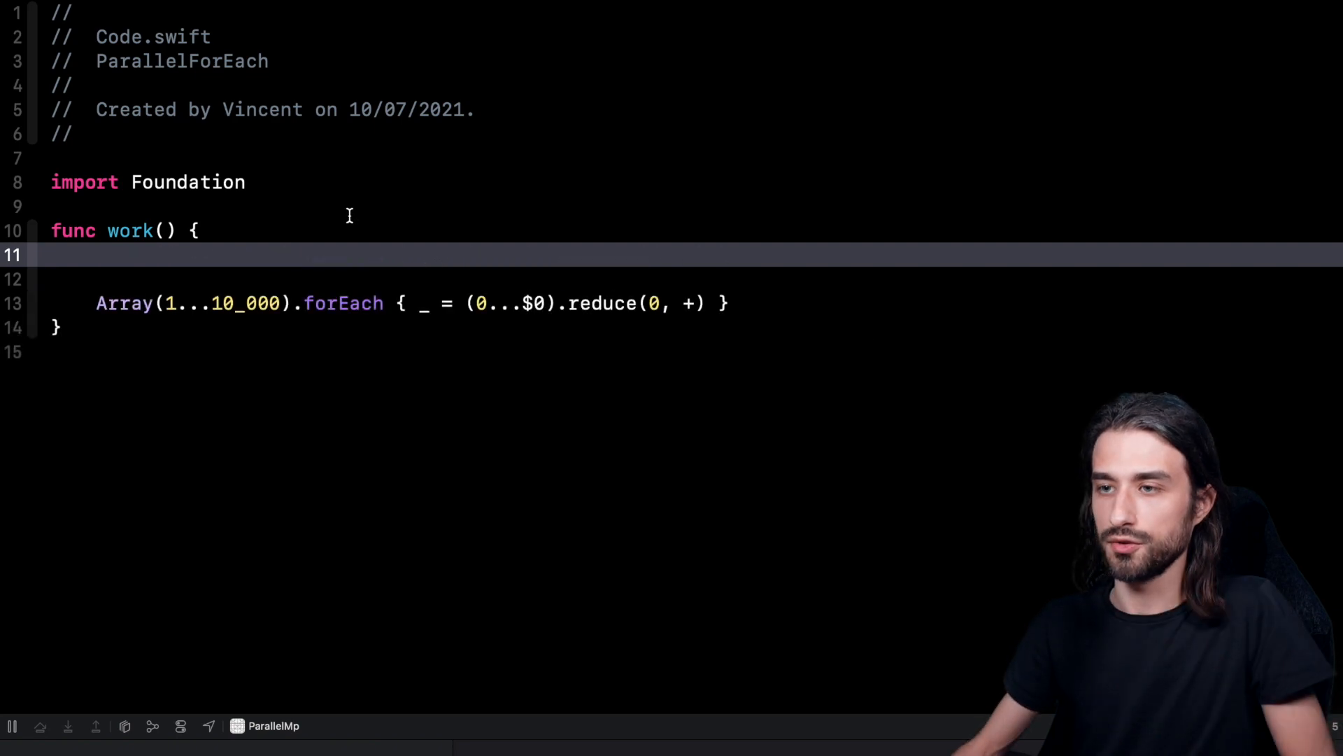
{"action": "type", "text": "let start = Date()"}
{"action": "type", "text": "let end = Date()"}
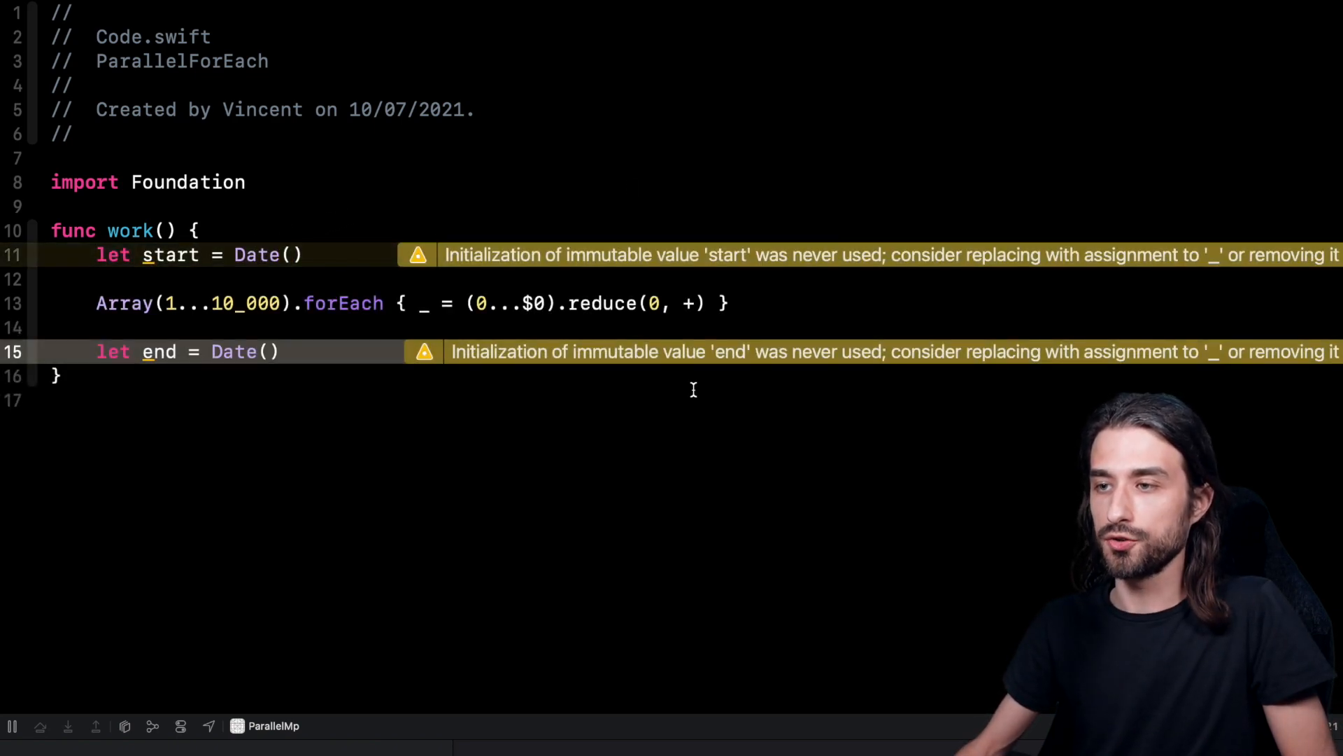
{"action": "left_click", "coordinate": [281, 351]}
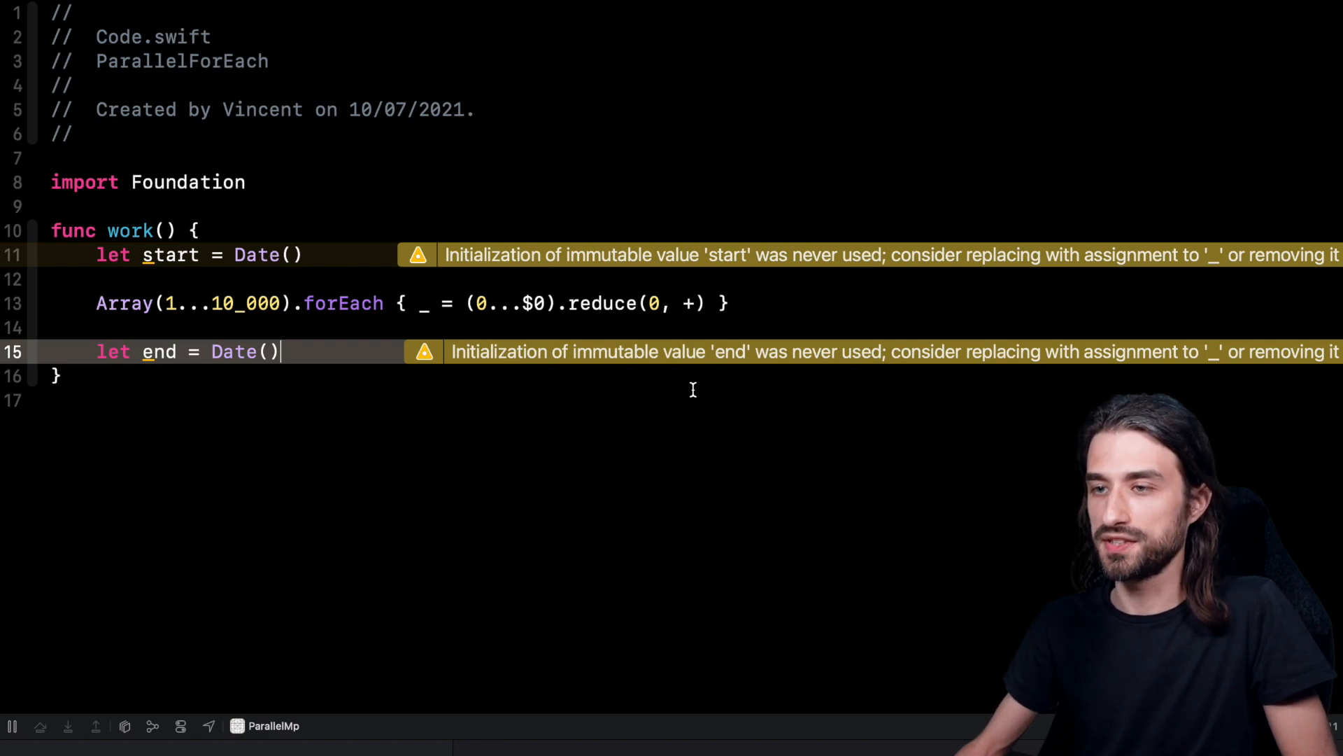
{"action": "type", "text": "print(\"Time: \\(end.timeIntervalSince(start))\")"}
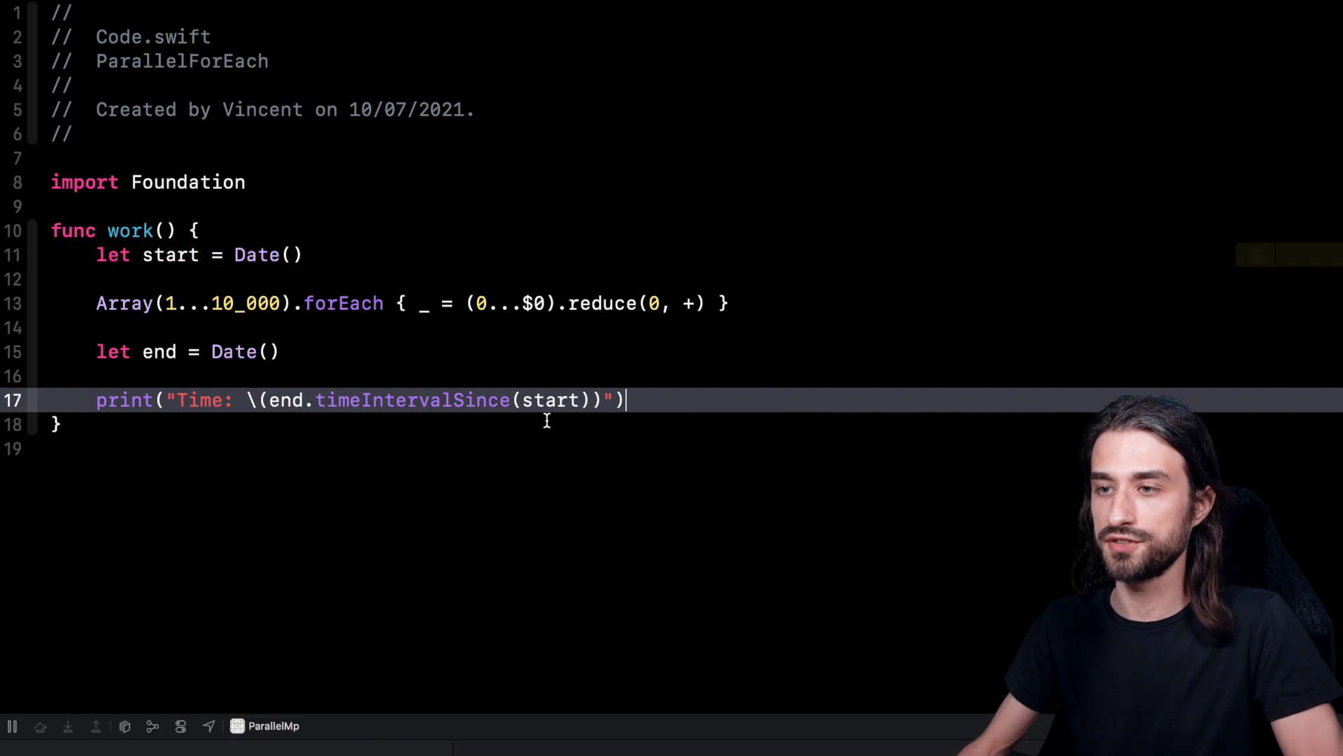
{"action": "mouse_move", "coordinate": [557, 421]}
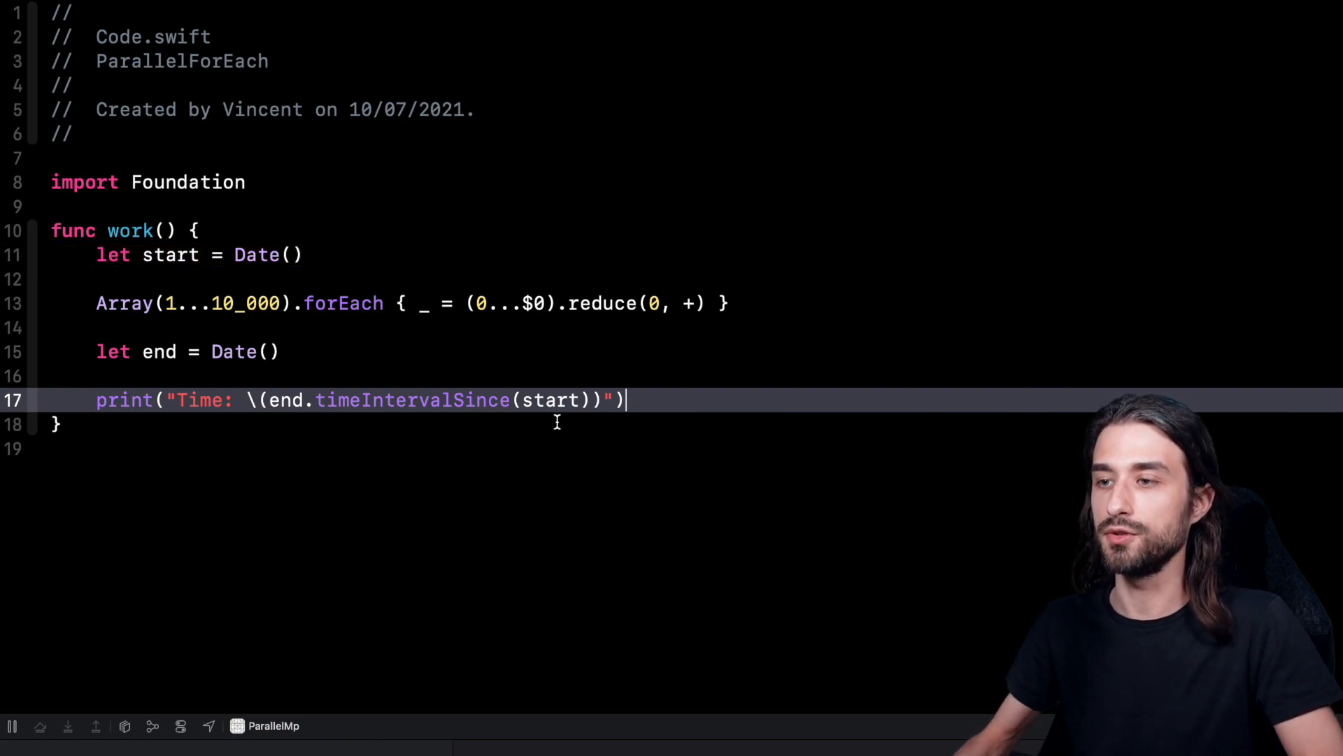
{"action": "double_click", "coordinate": [267, 255]}
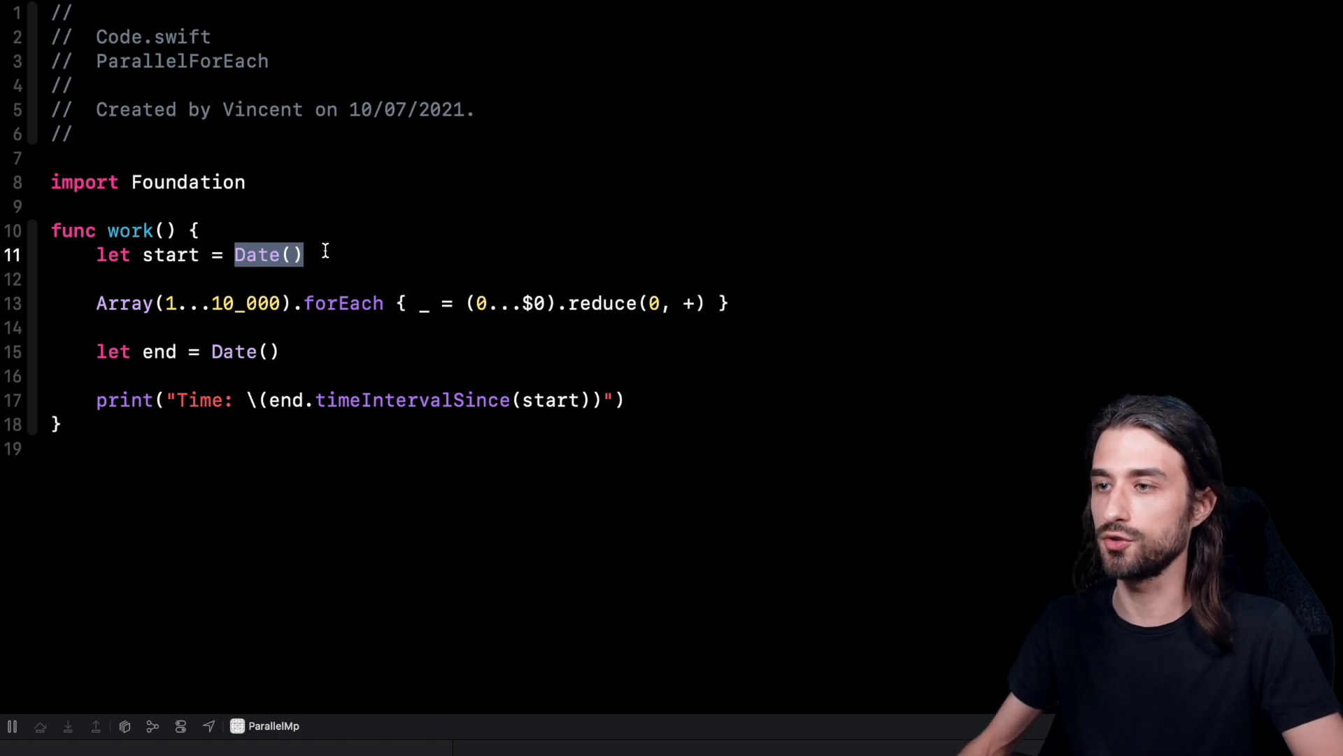
{"action": "mouse_move", "coordinate": [329, 253]}
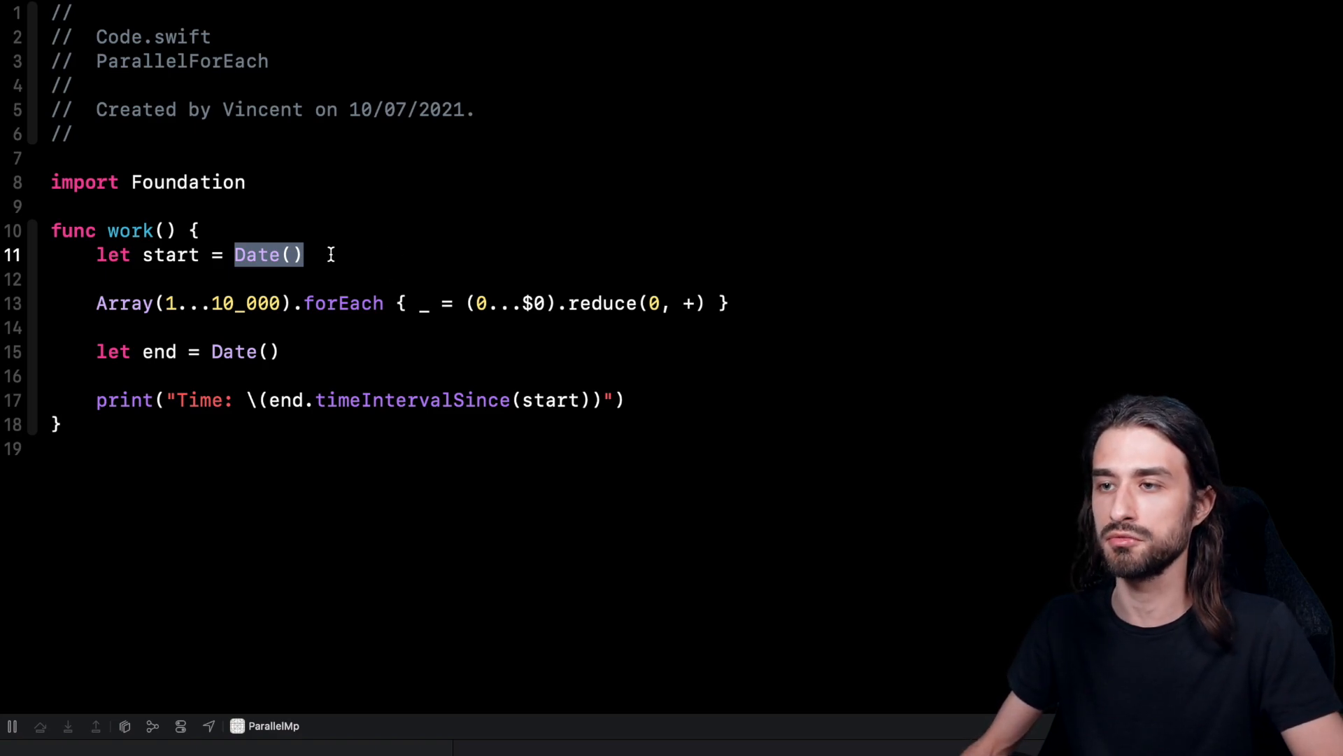
Run the program and read the sequential forEach time of about 19.3 seconds in the console
{"action": "left_click", "coordinate": [304, 255]}
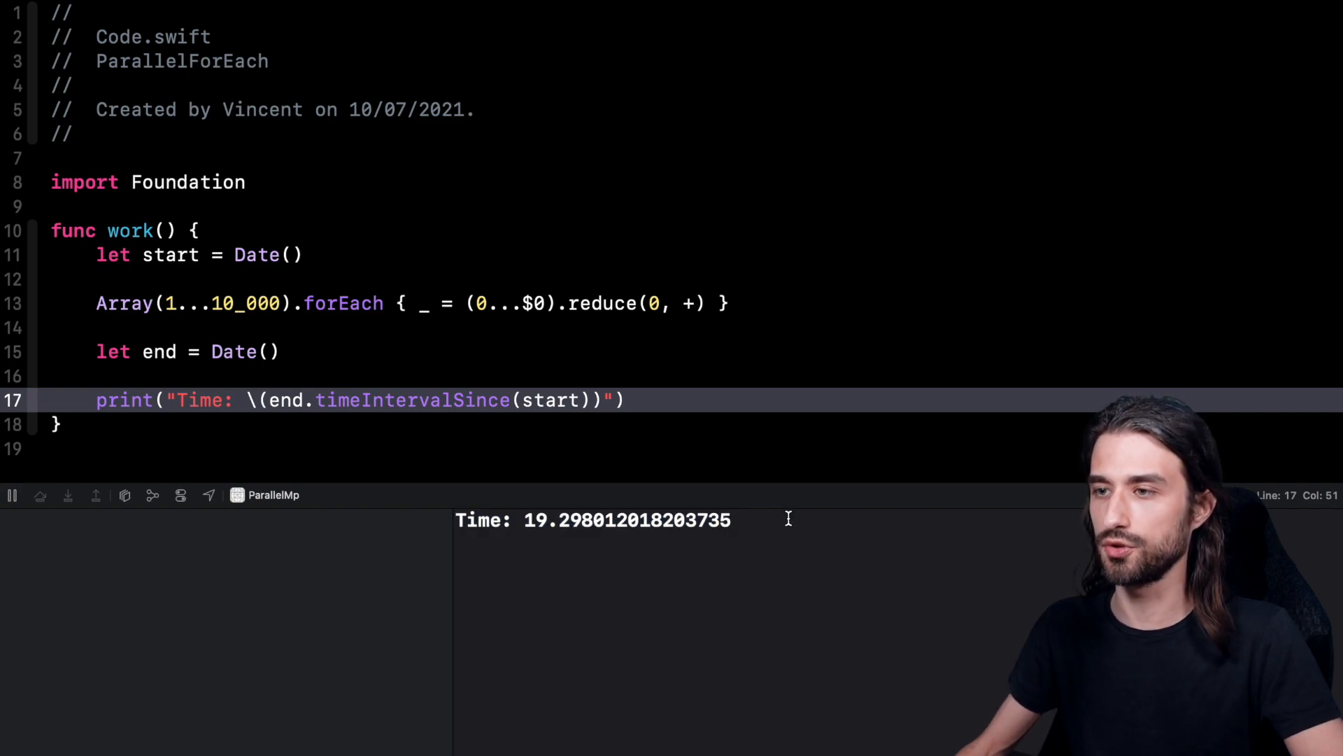
{"action": "mouse_move", "coordinate": [369, 334]}
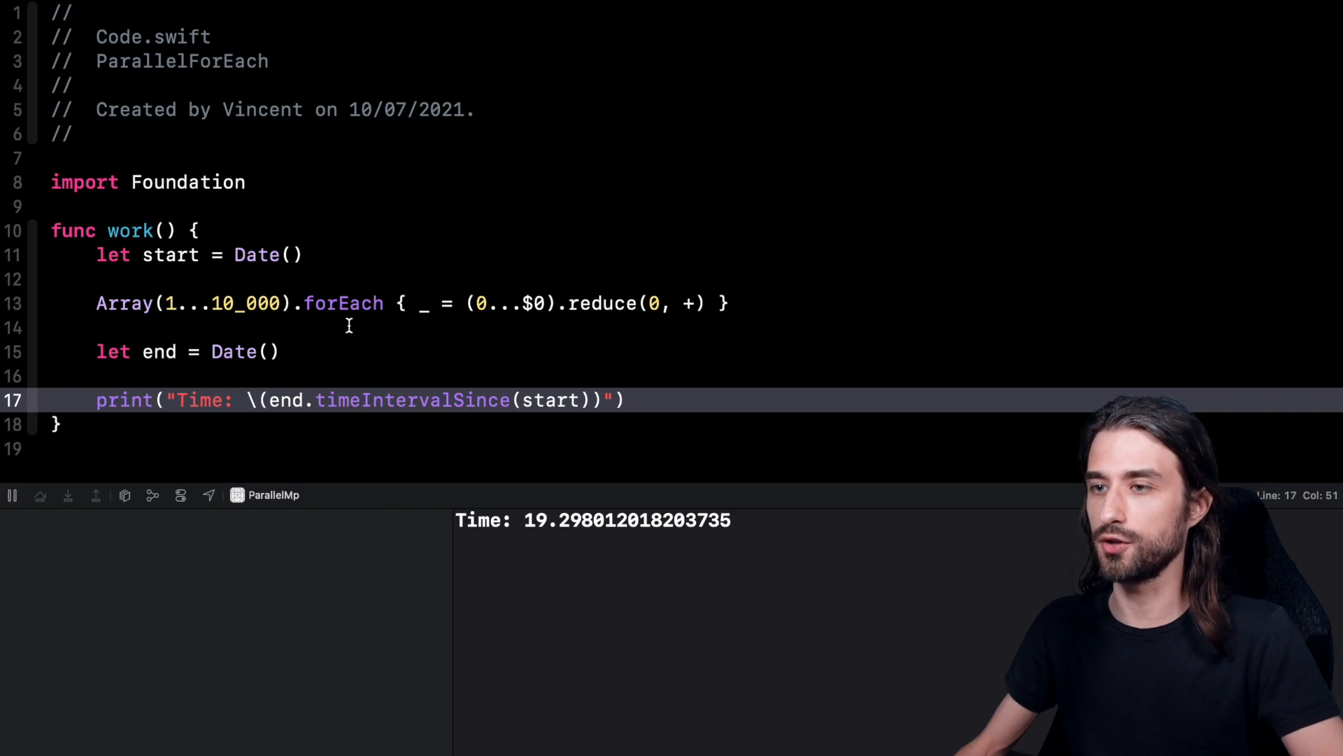
{"action": "mouse_move", "coordinate": [710, 310]}
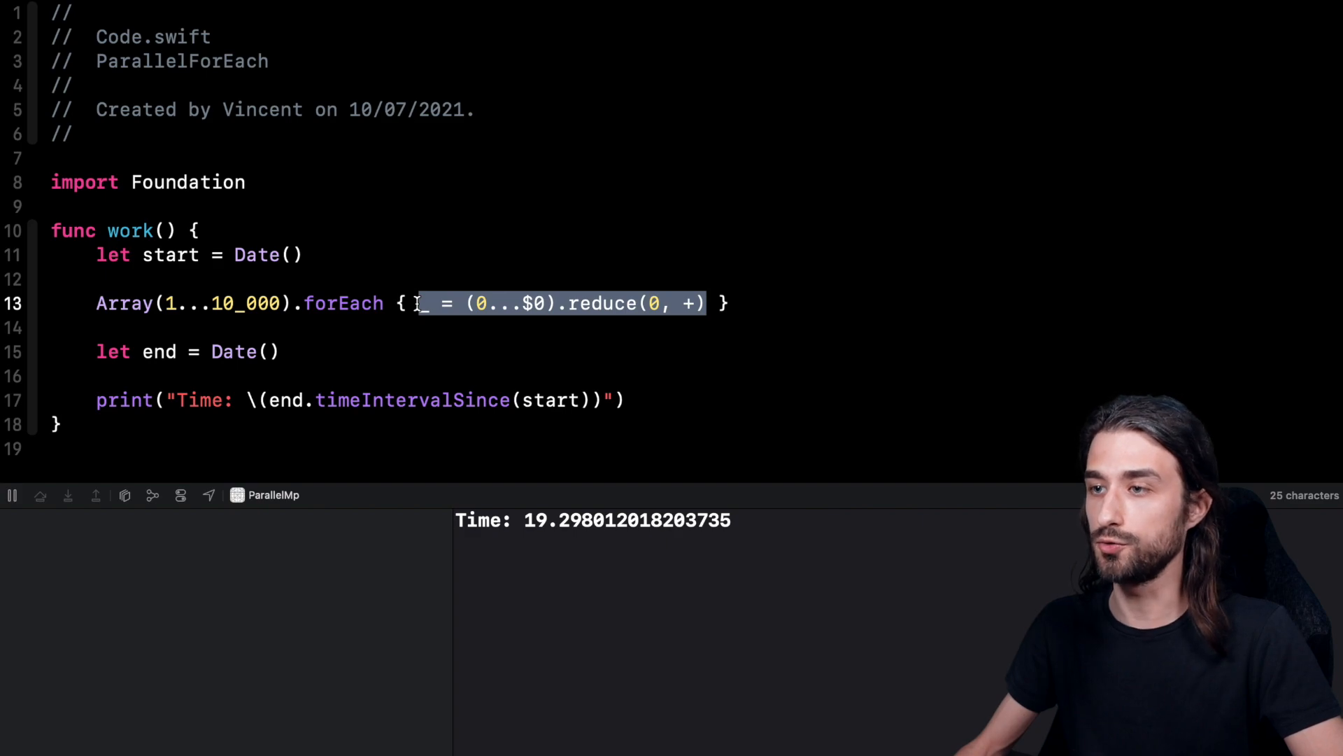
{"action": "mouse_move", "coordinate": [371, 329]}
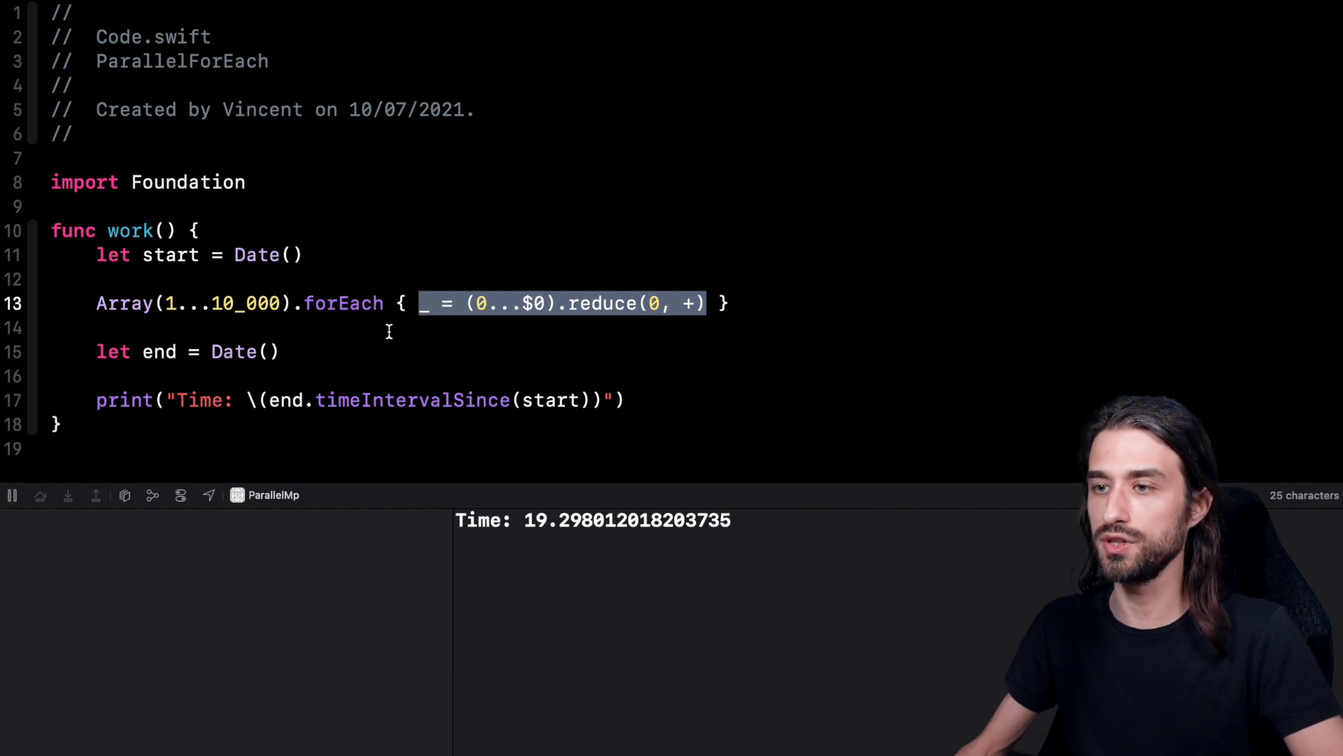
{"action": "left_click", "coordinate": [303, 303]}
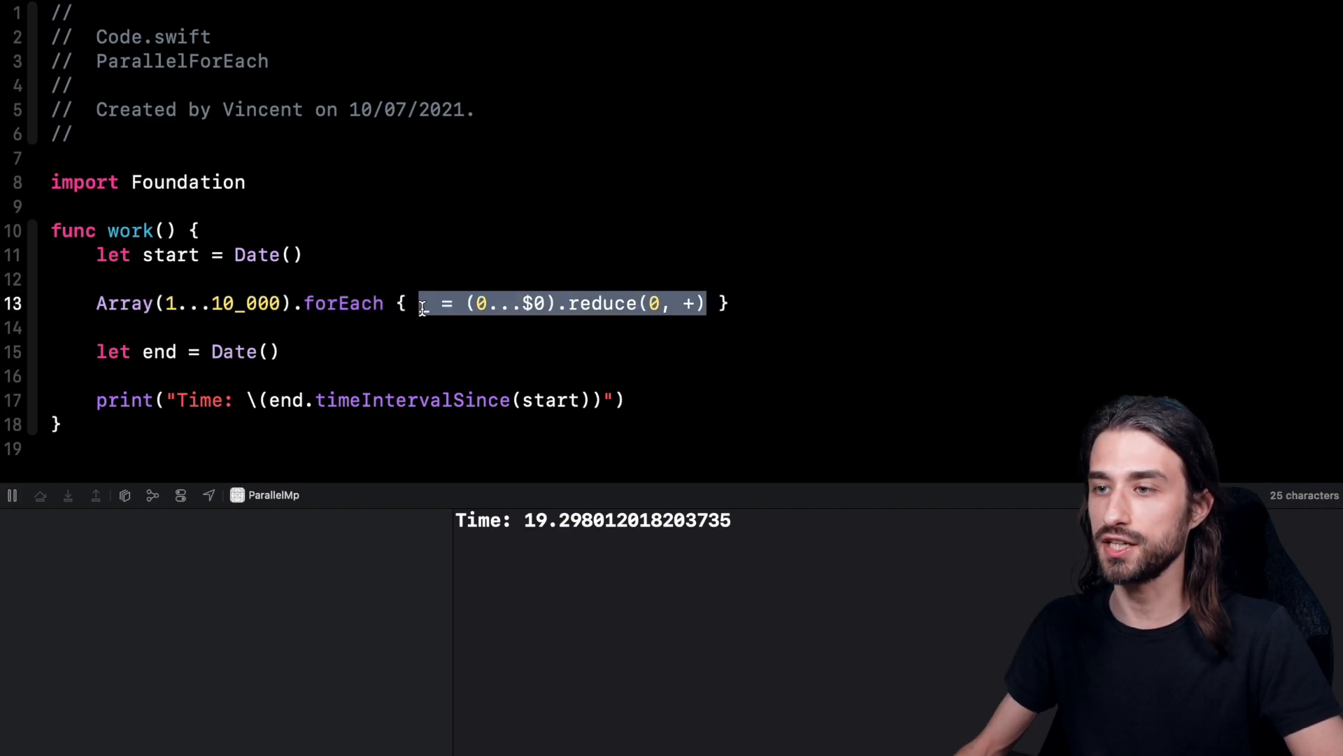
{"action": "mouse_move", "coordinate": [403, 333]}
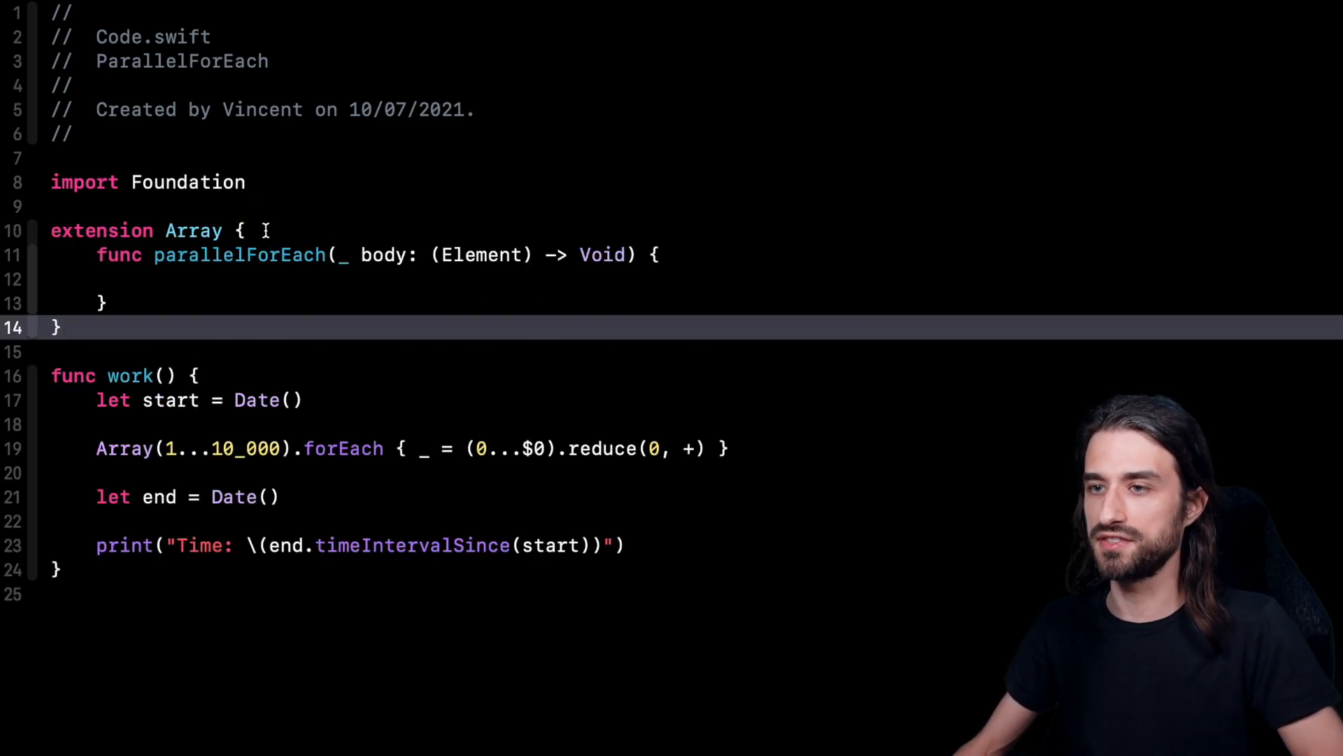
Declare an empty parallelForEach(_ body: (Element) -> Void) inside an Array extension above work()
{"action": "left_click", "coordinate": [246, 230]}
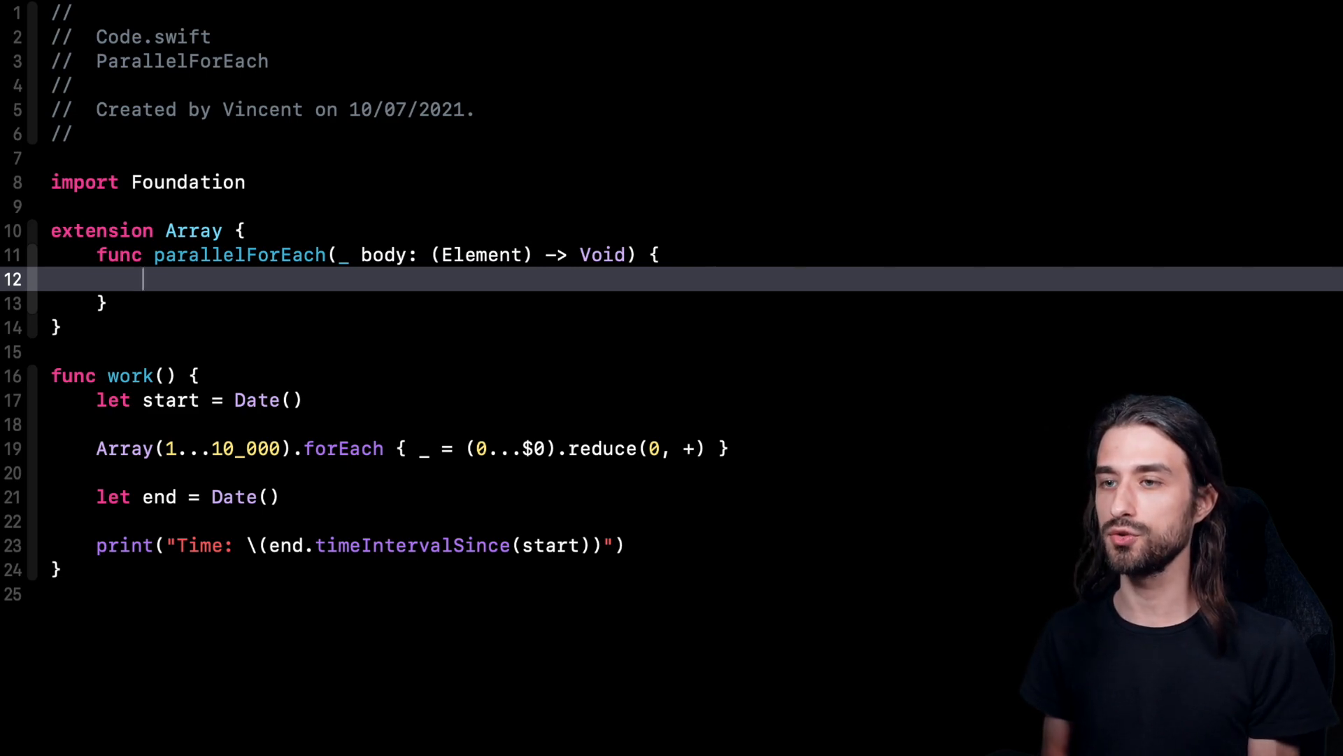
Call DispatchQueue.concurrentPerform with count iterations and a closure taking index i
{"action": "type", "text": "DispatchQueue"}
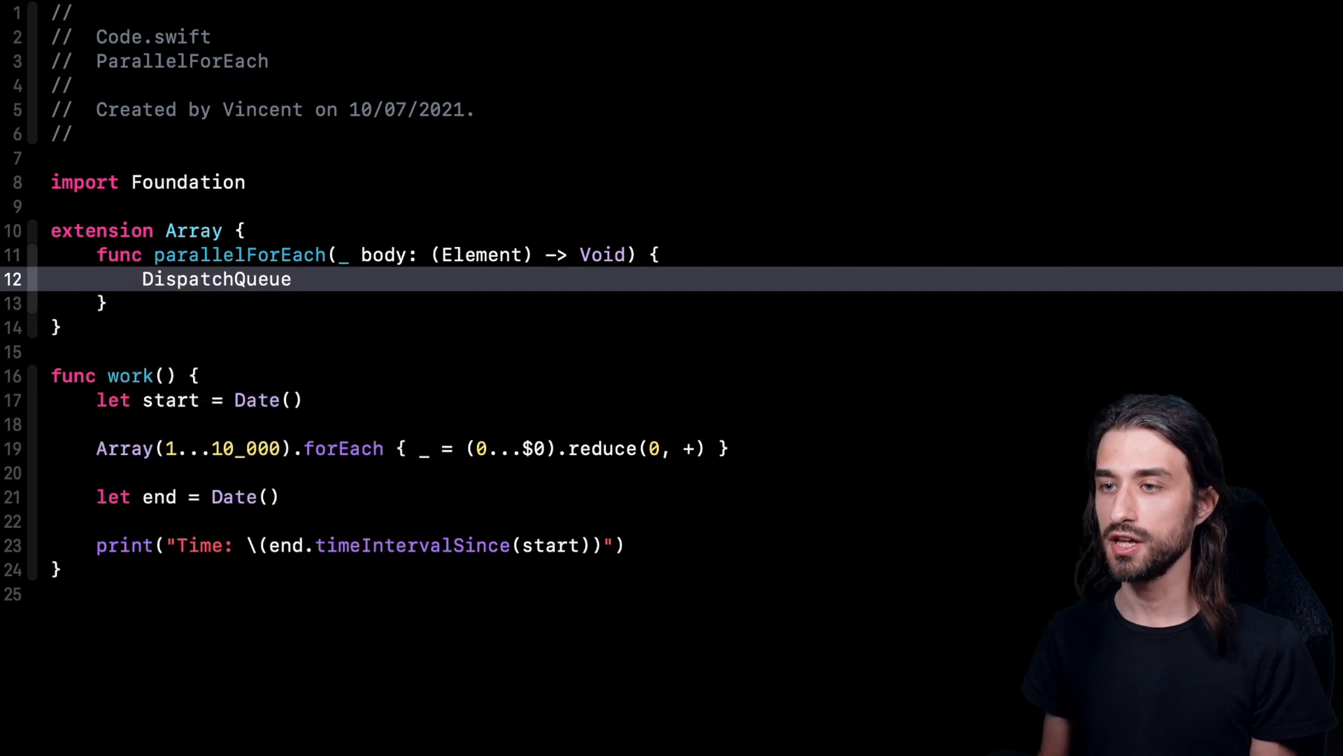
{"action": "type", "text": ".concurrentPerform(iterations: Int, execute: (Int) -> Void"}
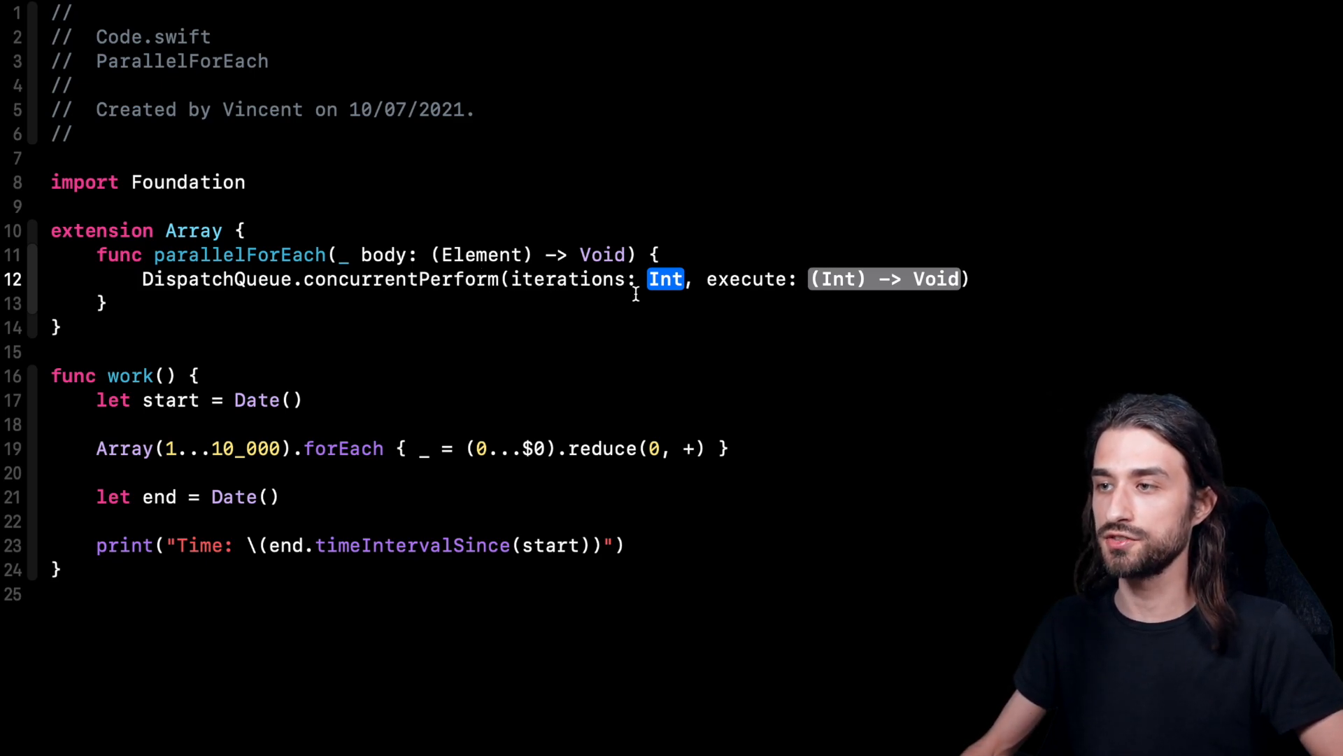
{"action": "mouse_move", "coordinate": [827, 279]}
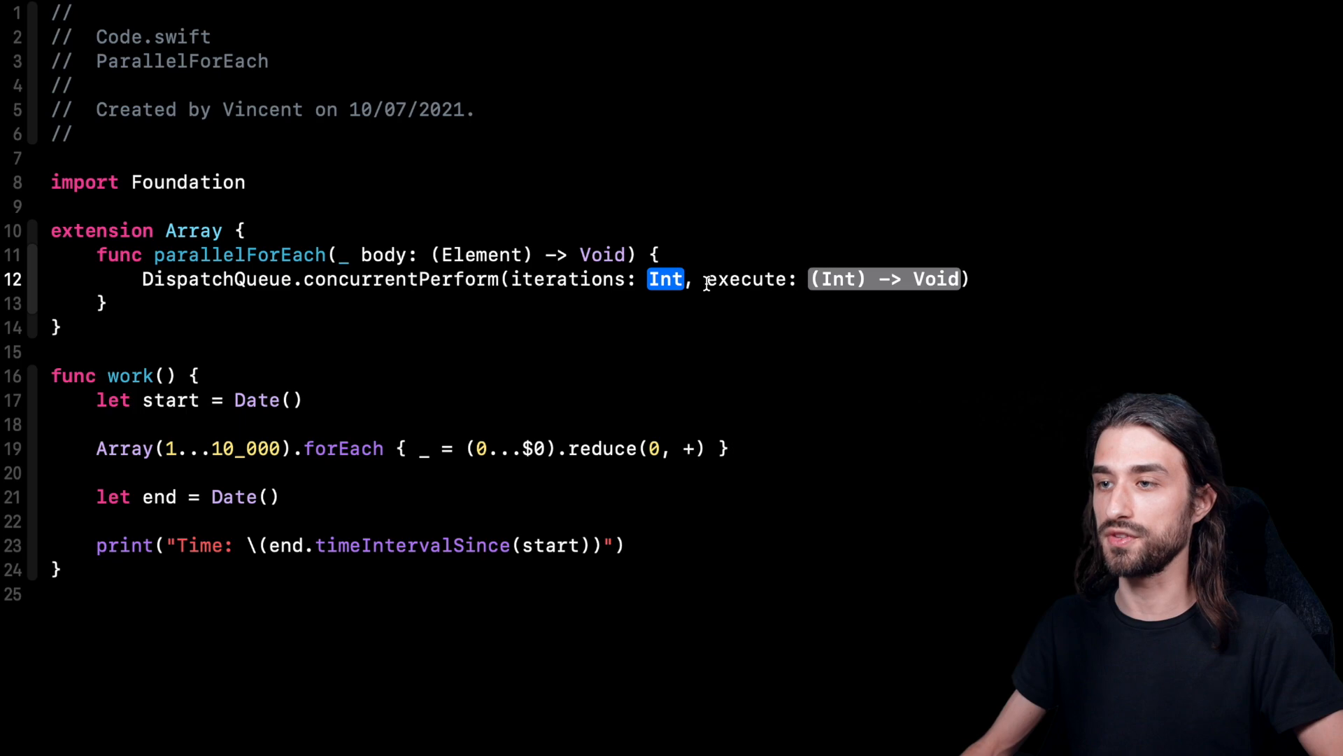
{"action": "type", "text": "count"}
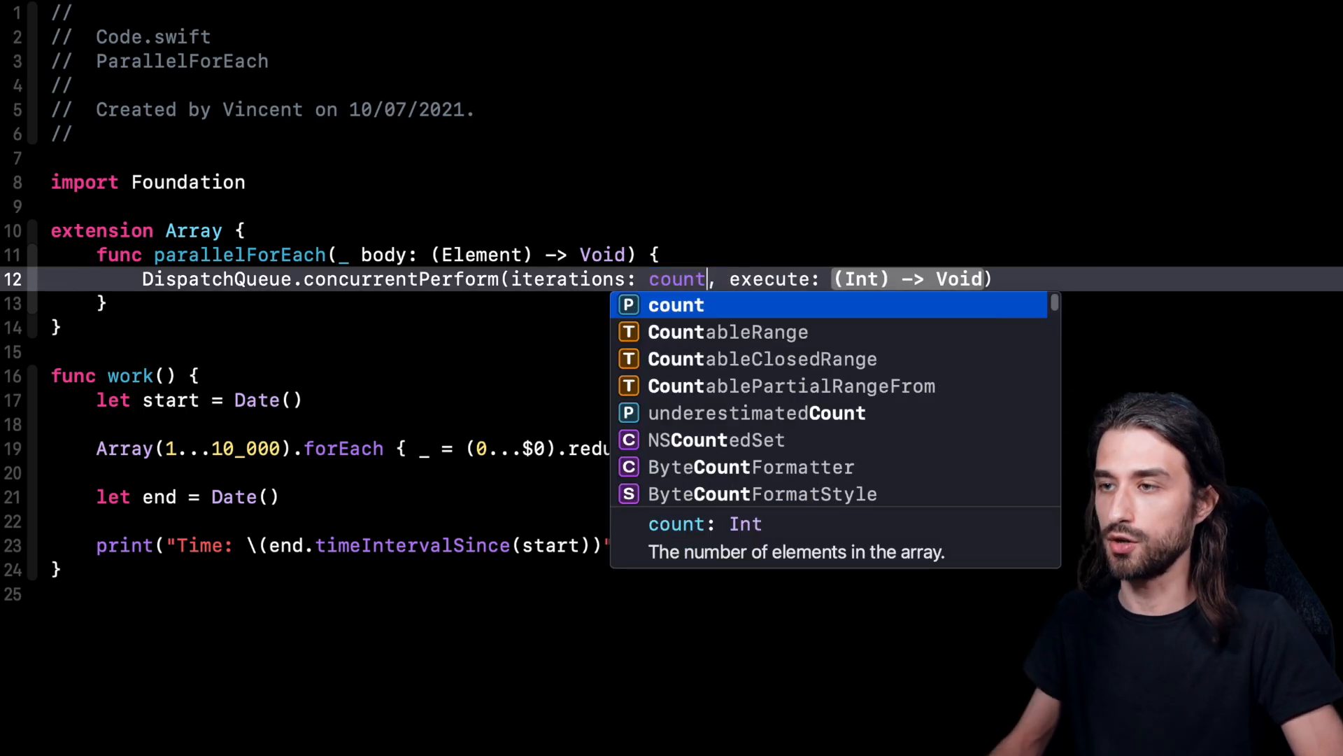
{"action": "mouse_move", "coordinate": [703, 278]}
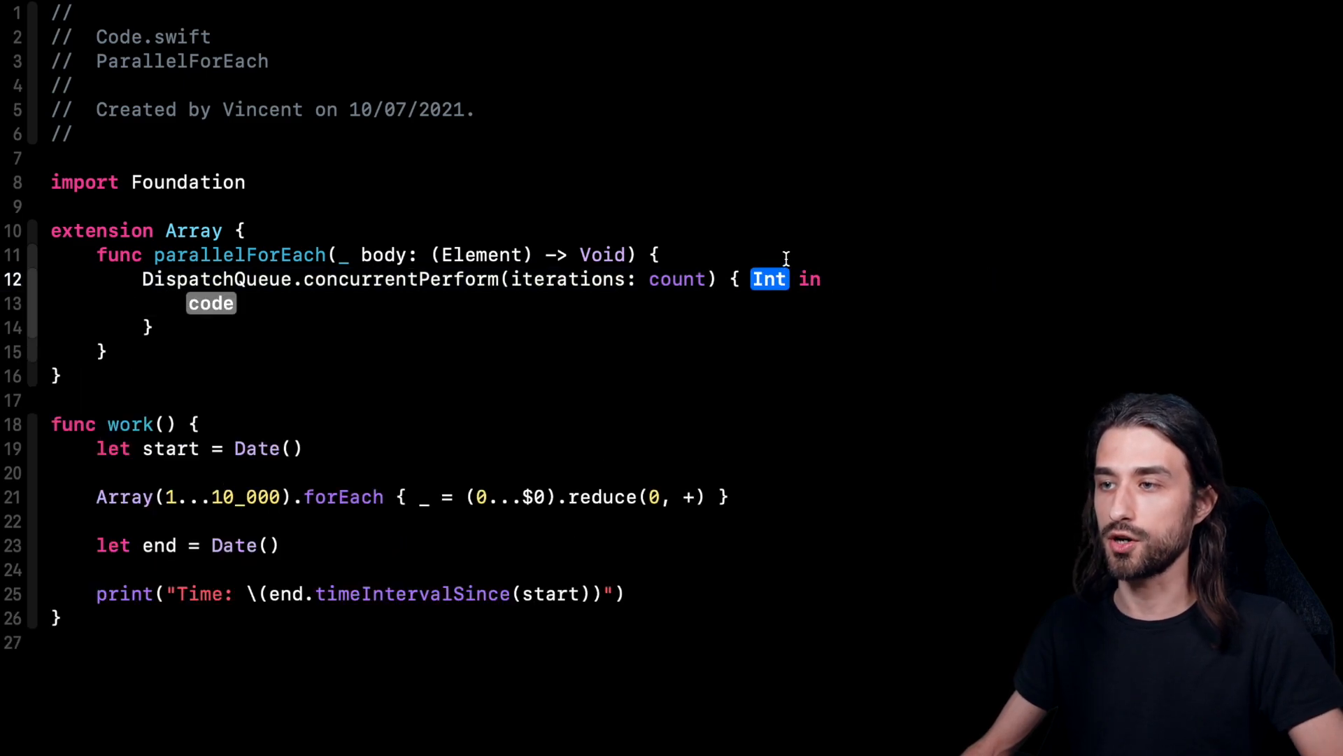
{"action": "type", "text": "i"}
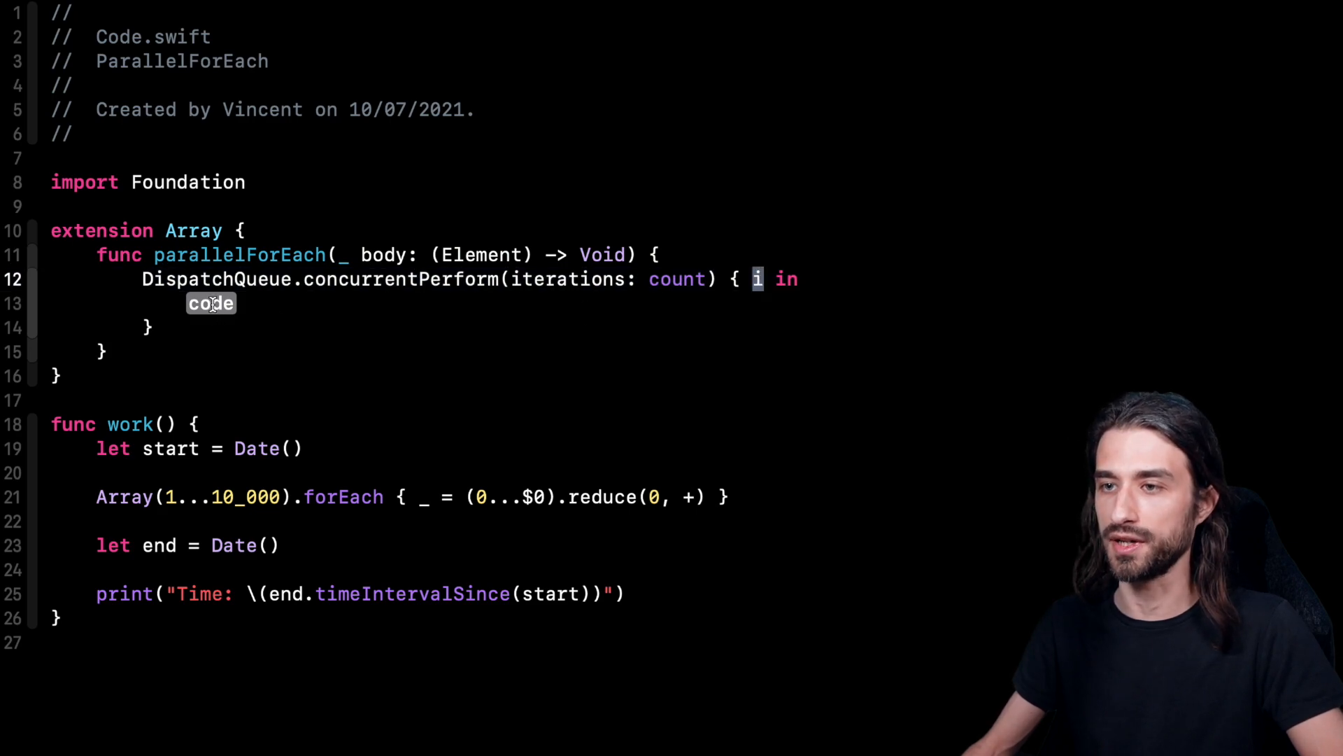
Invoke body(self[i]) inside the concurrentPerform closure, accepting the suggested index
{"action": "type", "text": "self["}
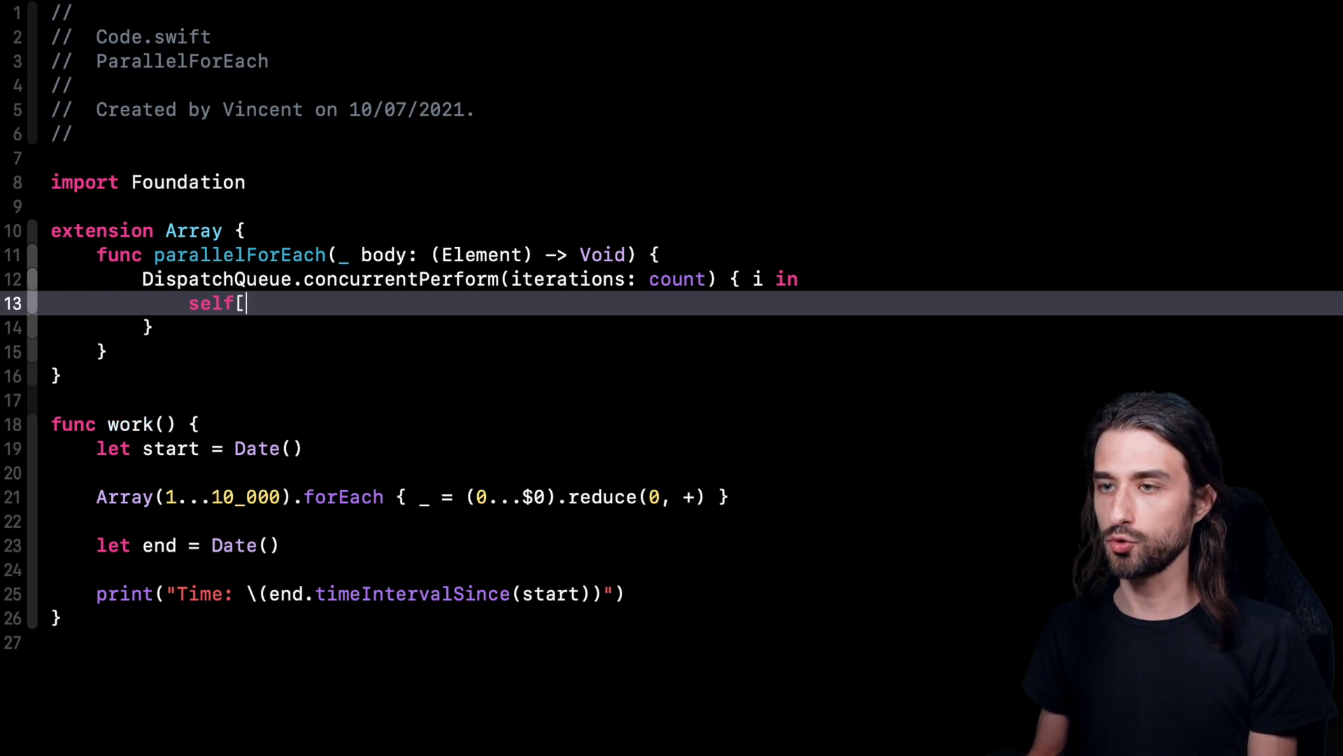
{"action": "type", "text": "i]"}
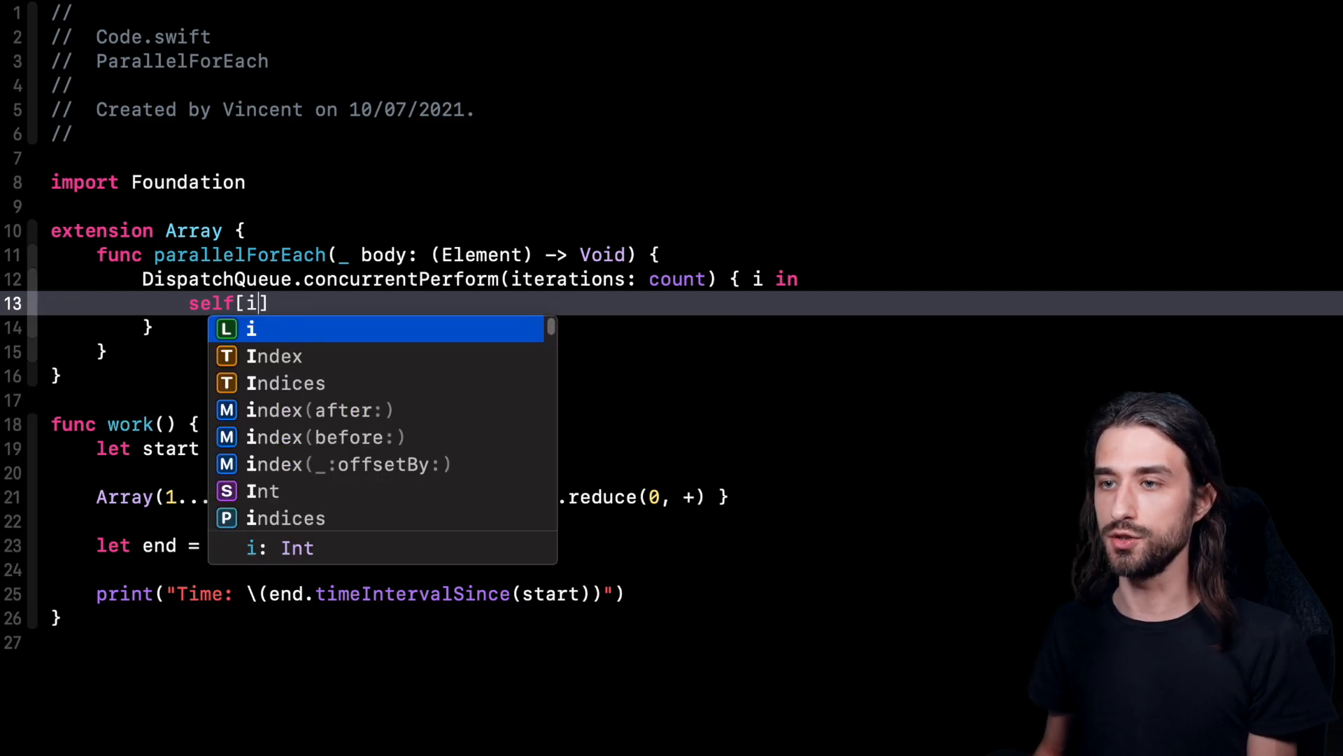
{"action": "key", "text": "Escape"}
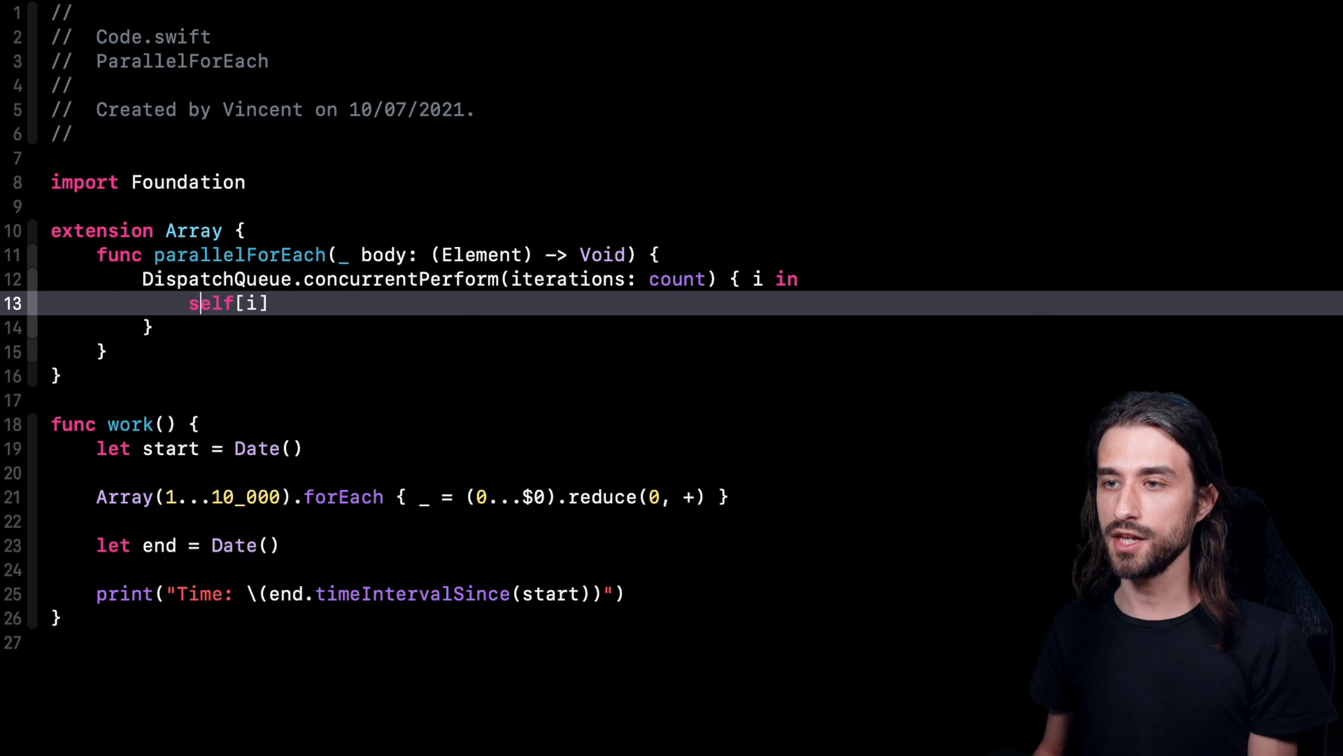
{"action": "type", "text": "body("}
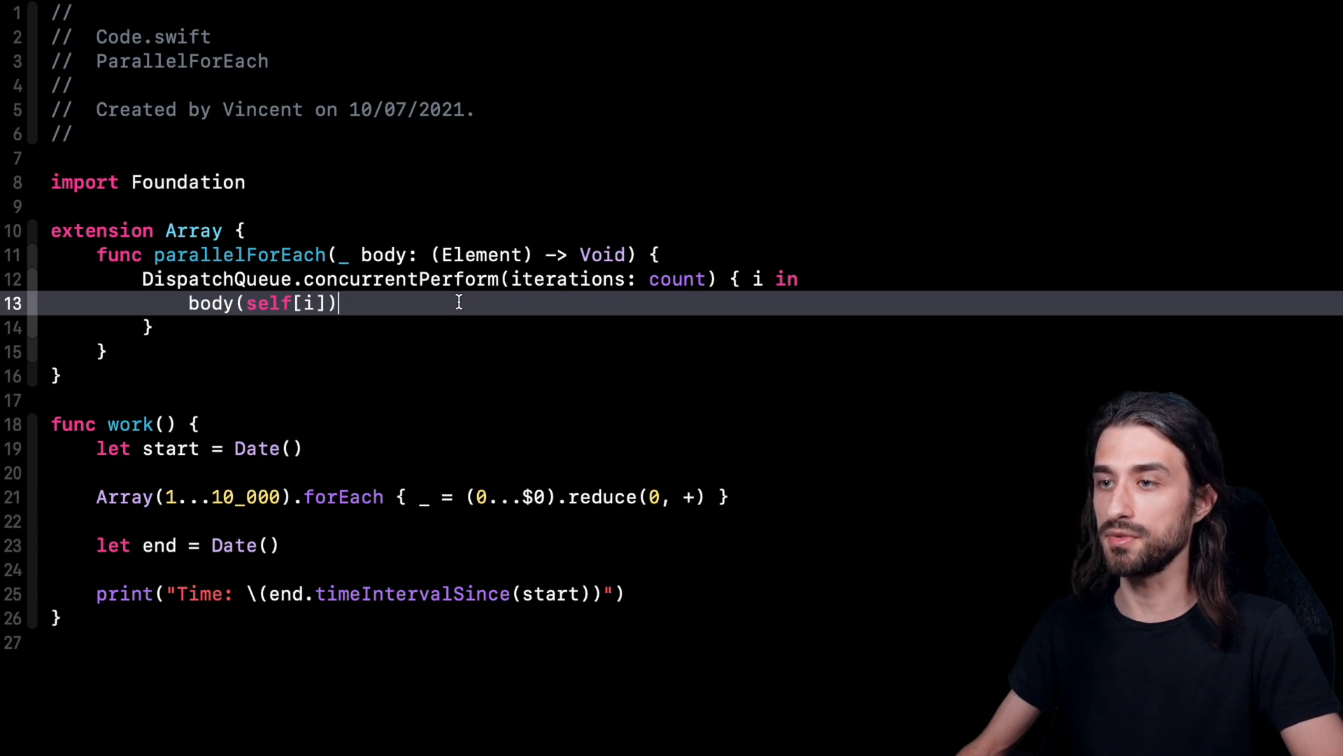
{"action": "mouse_move", "coordinate": [511, 321]}
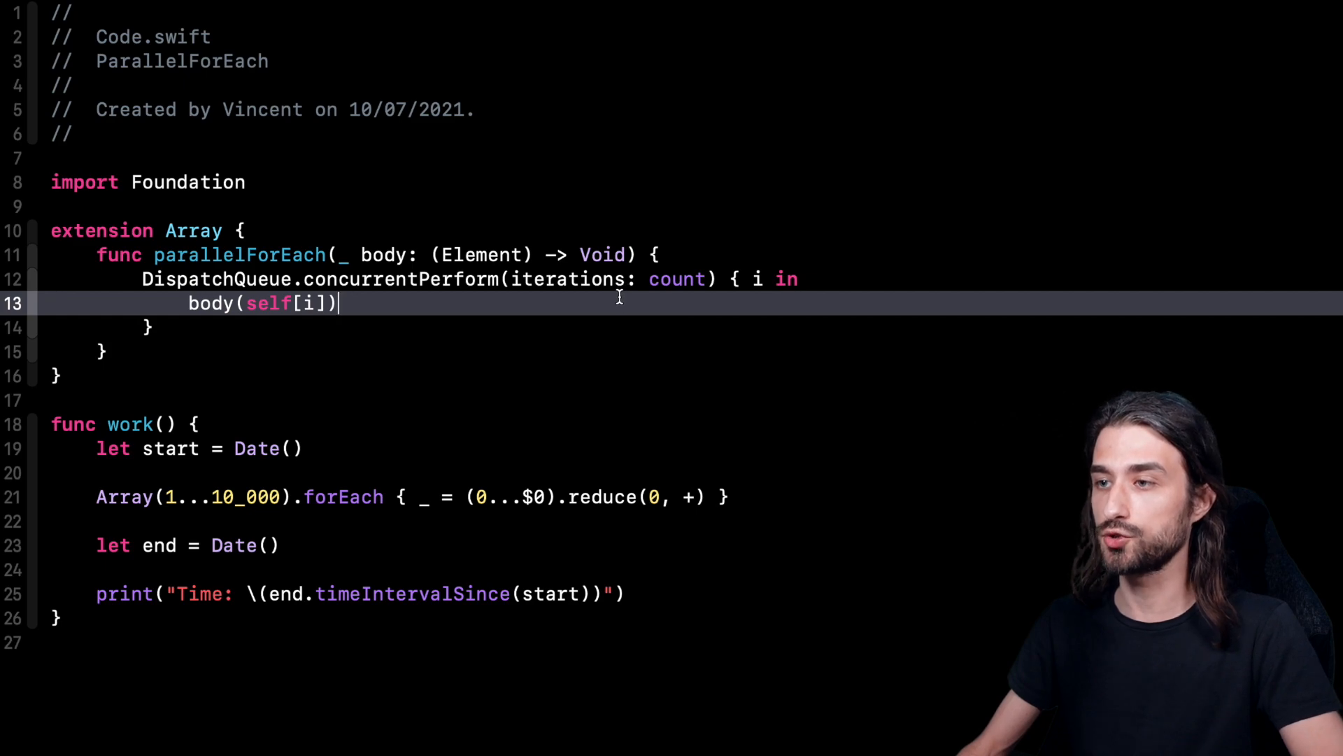
{"action": "mouse_move", "coordinate": [715, 281]}
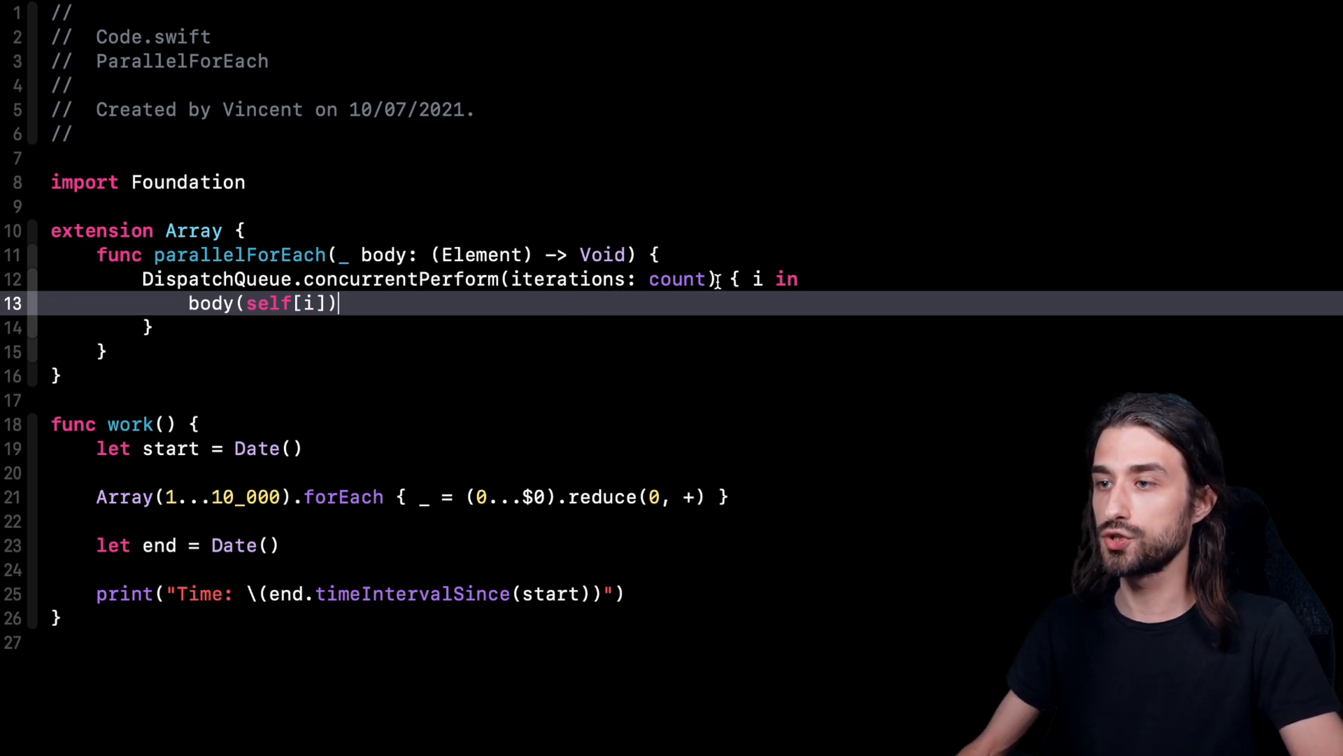
{"action": "mouse_move", "coordinate": [398, 295]}
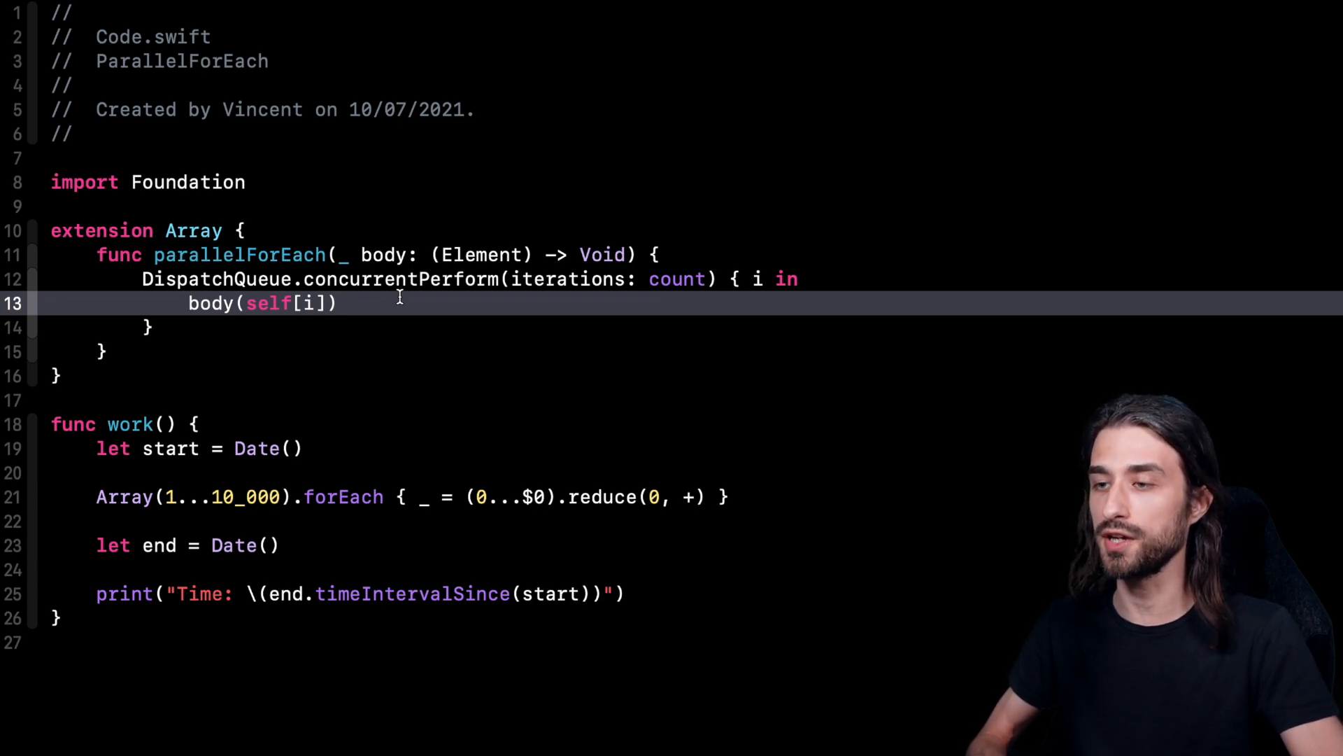
{"action": "mouse_move", "coordinate": [395, 301]}
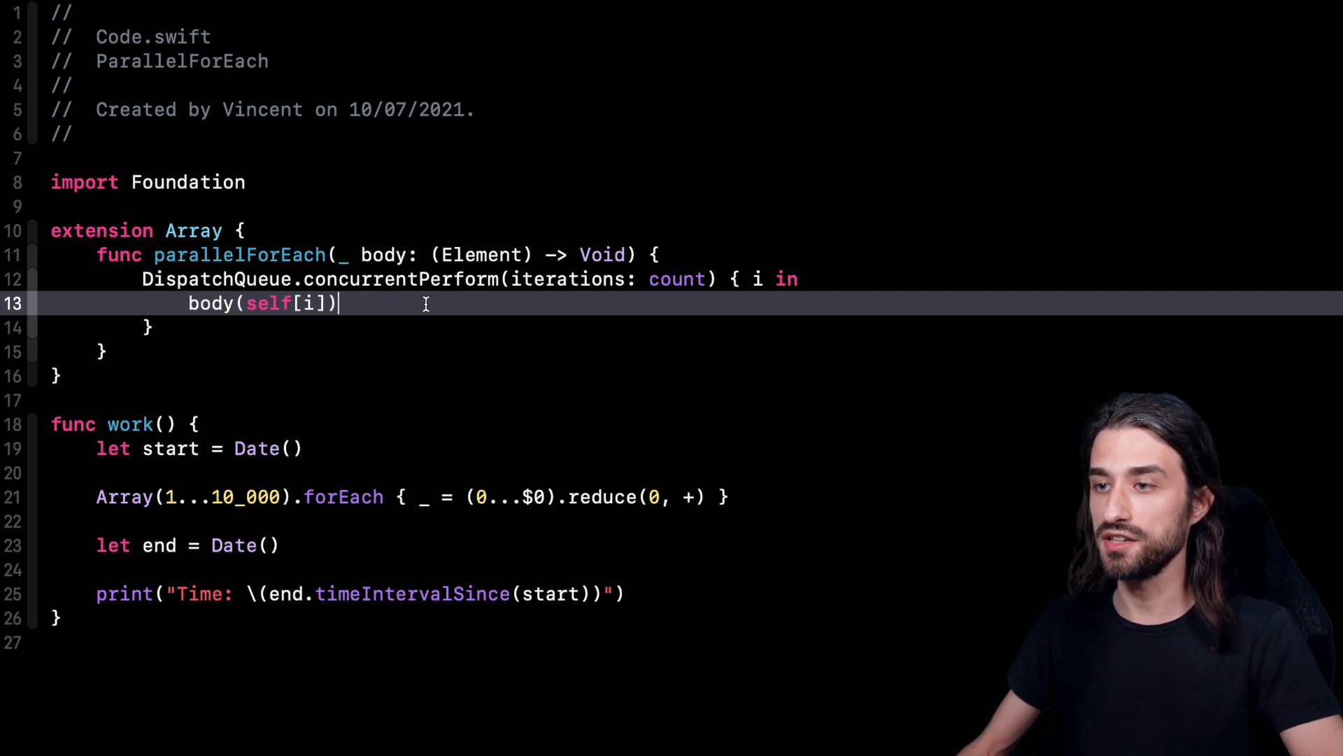
{"action": "mouse_move", "coordinate": [492, 279]}
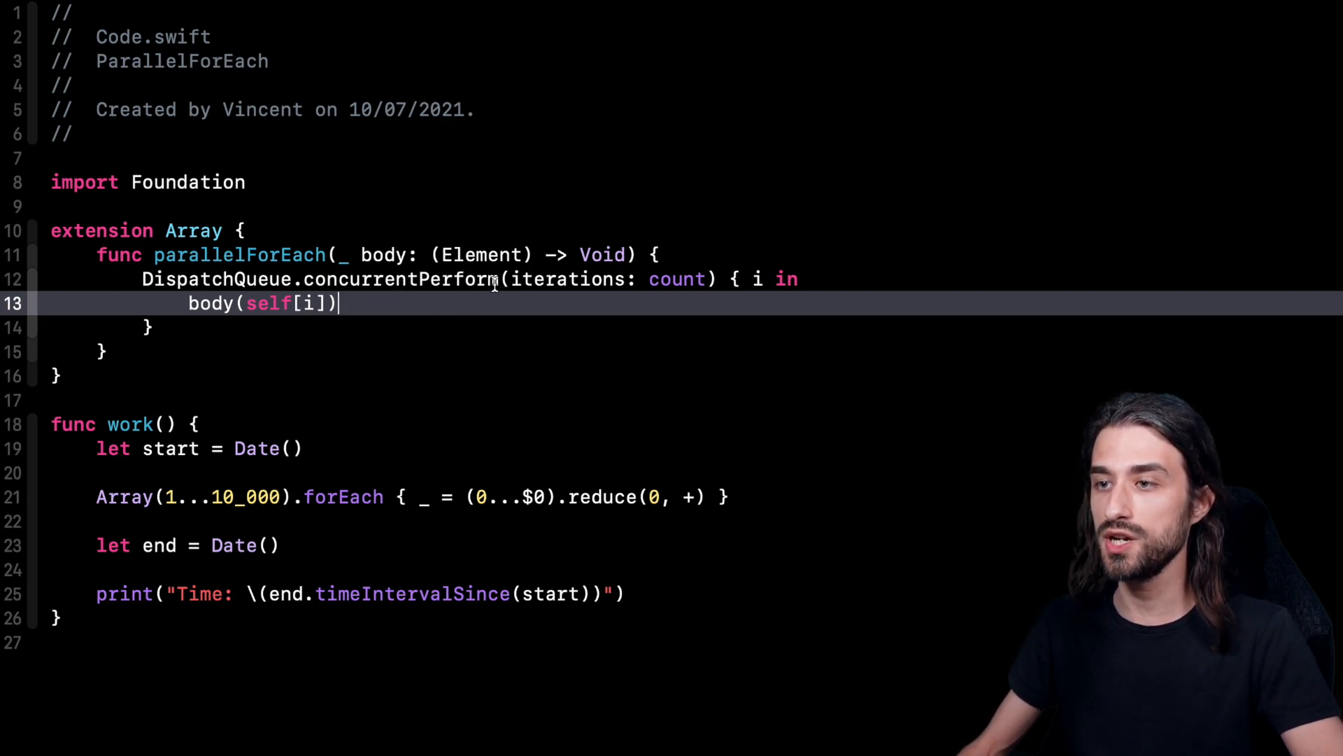
{"action": "mouse_move", "coordinate": [385, 303]}
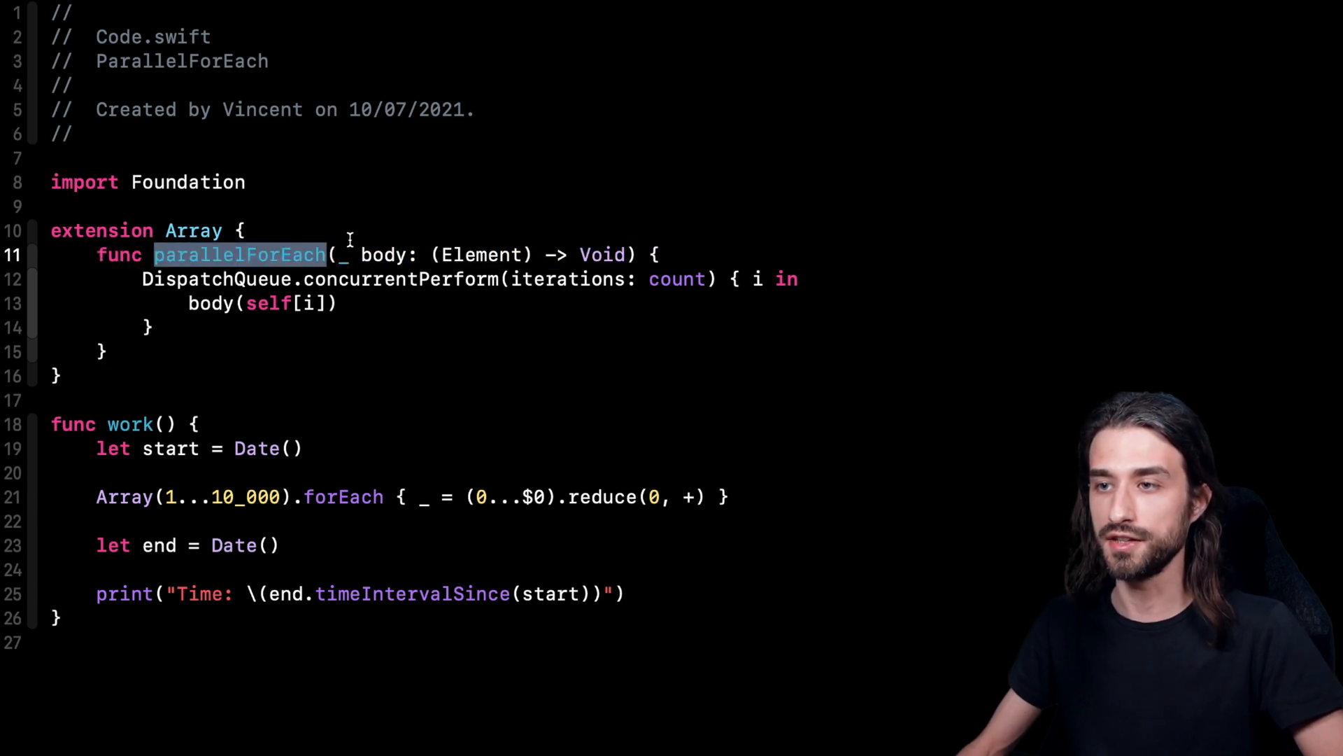
{"action": "mouse_move", "coordinate": [337, 497]}
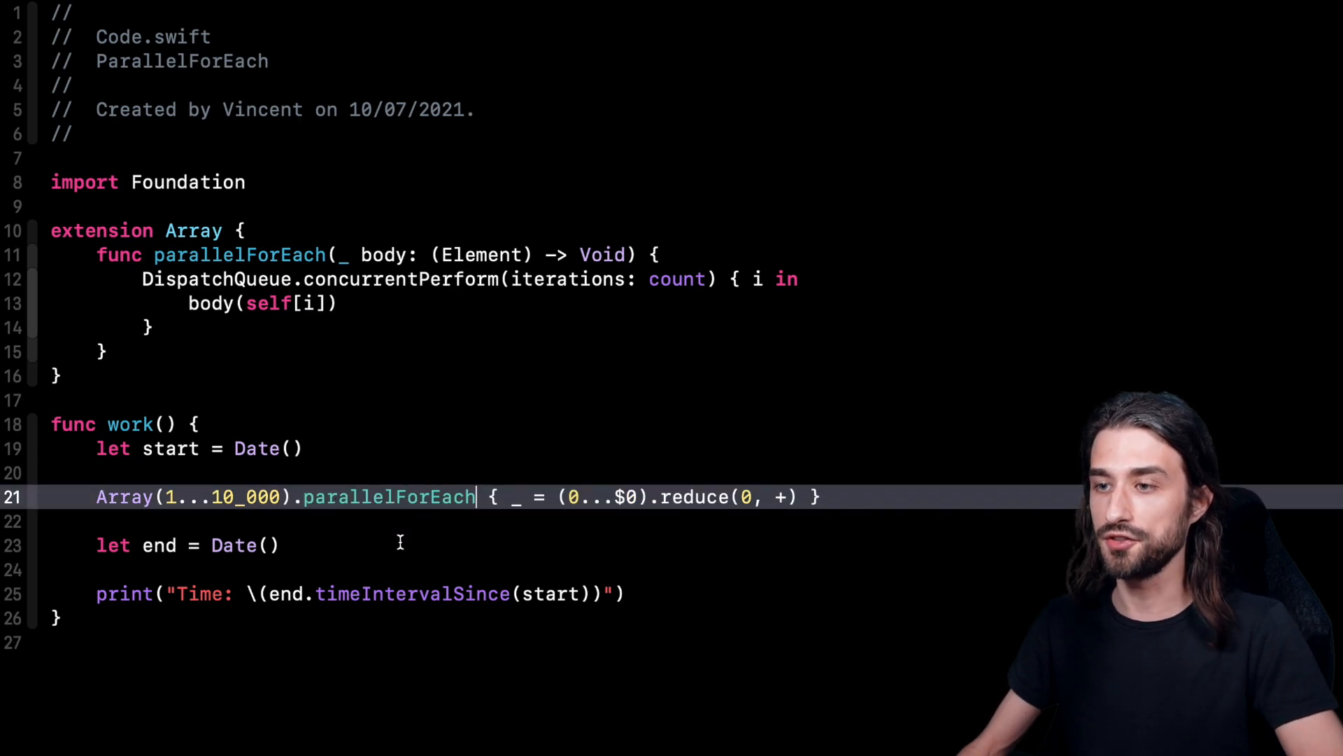
{"action": "mouse_move", "coordinate": [347, 529]}
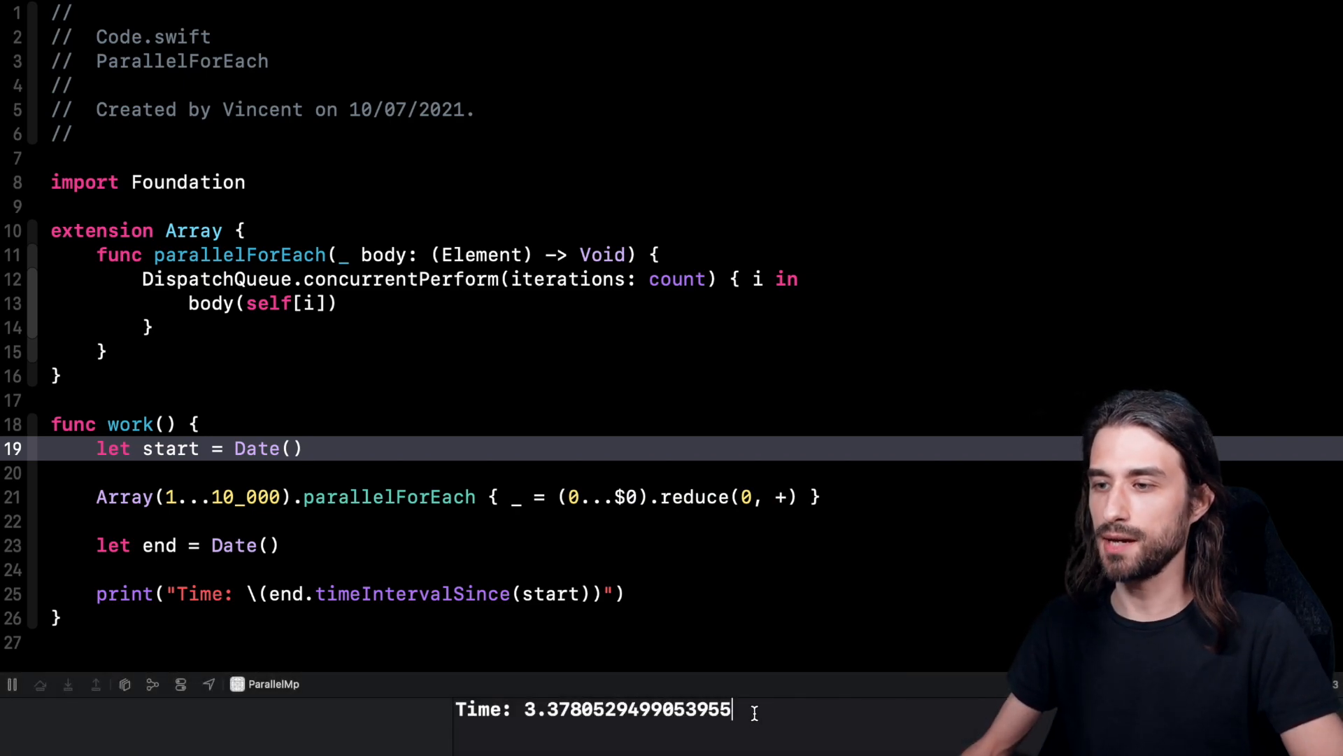
Run the parallel version and select the printed elapsed time of about 3.378 seconds
{"action": "double_click", "coordinate": [626, 709]}
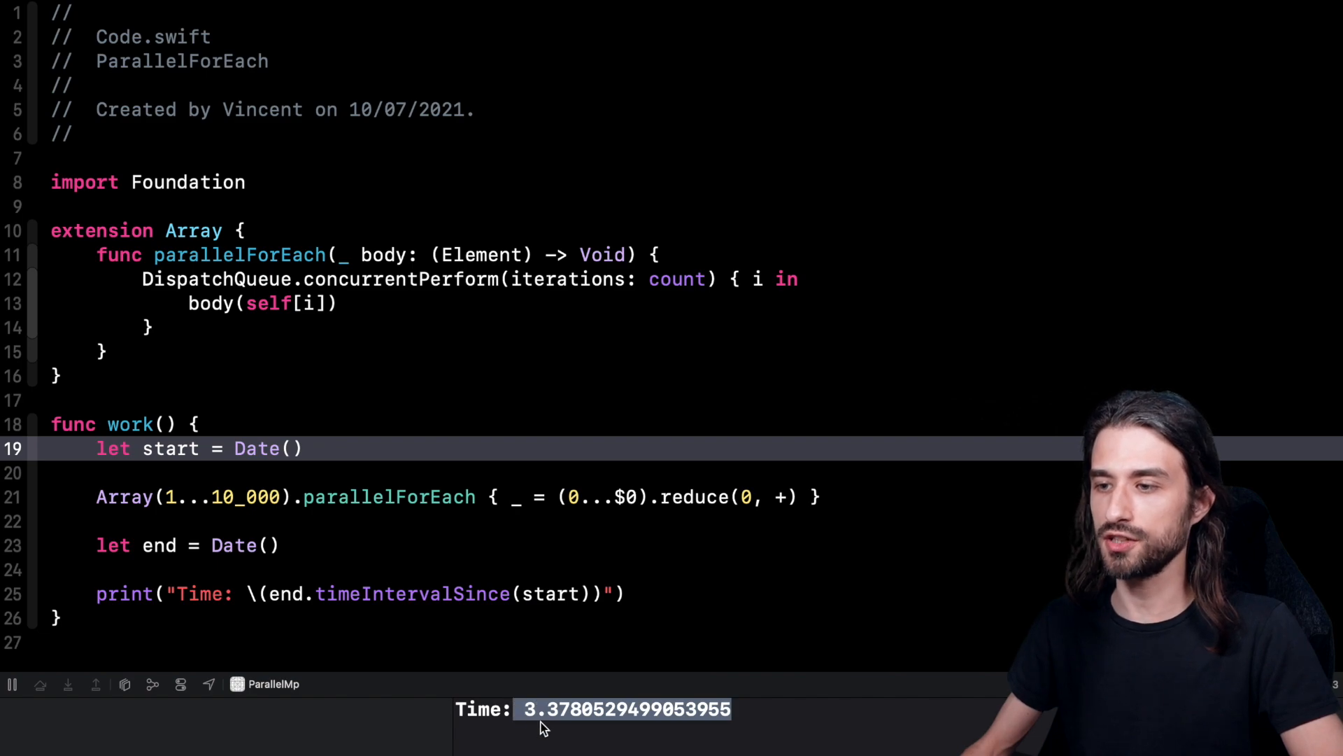
{"action": "mouse_move", "coordinate": [539, 728]}
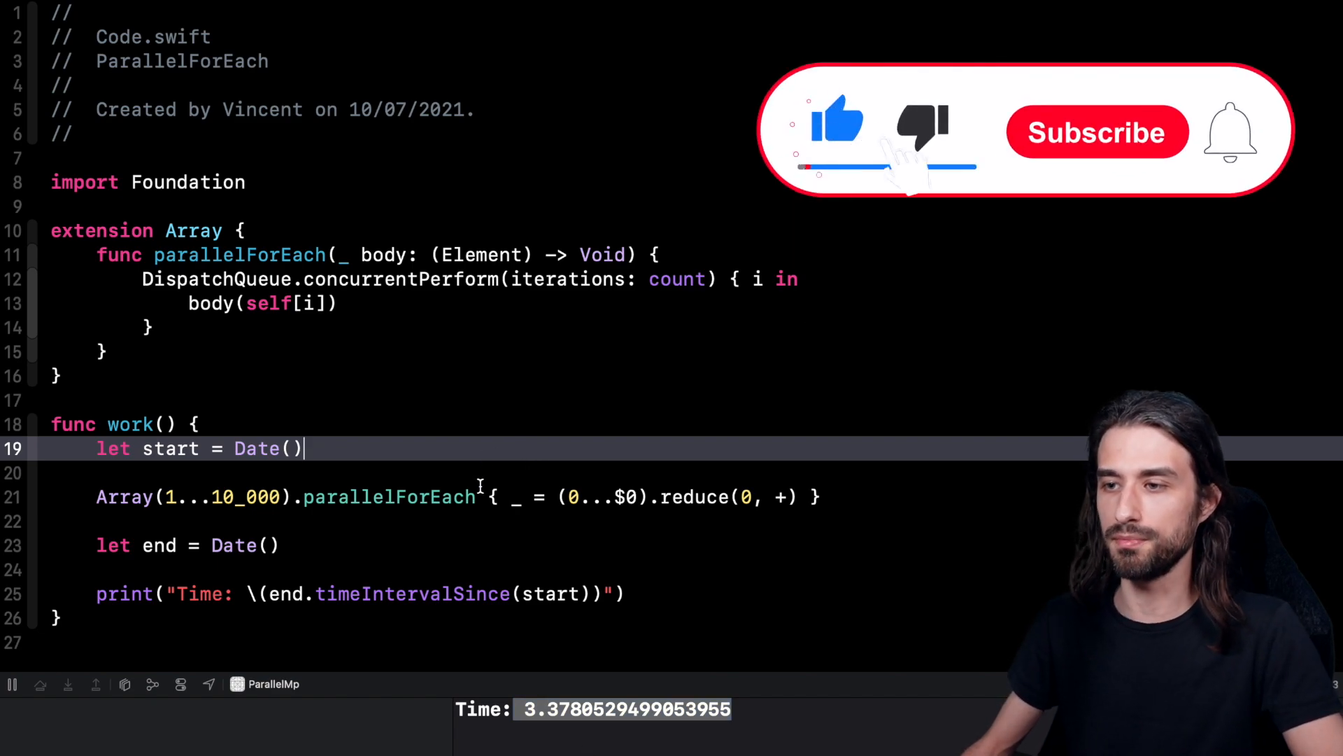
{"action": "left_click", "coordinate": [1098, 132]}
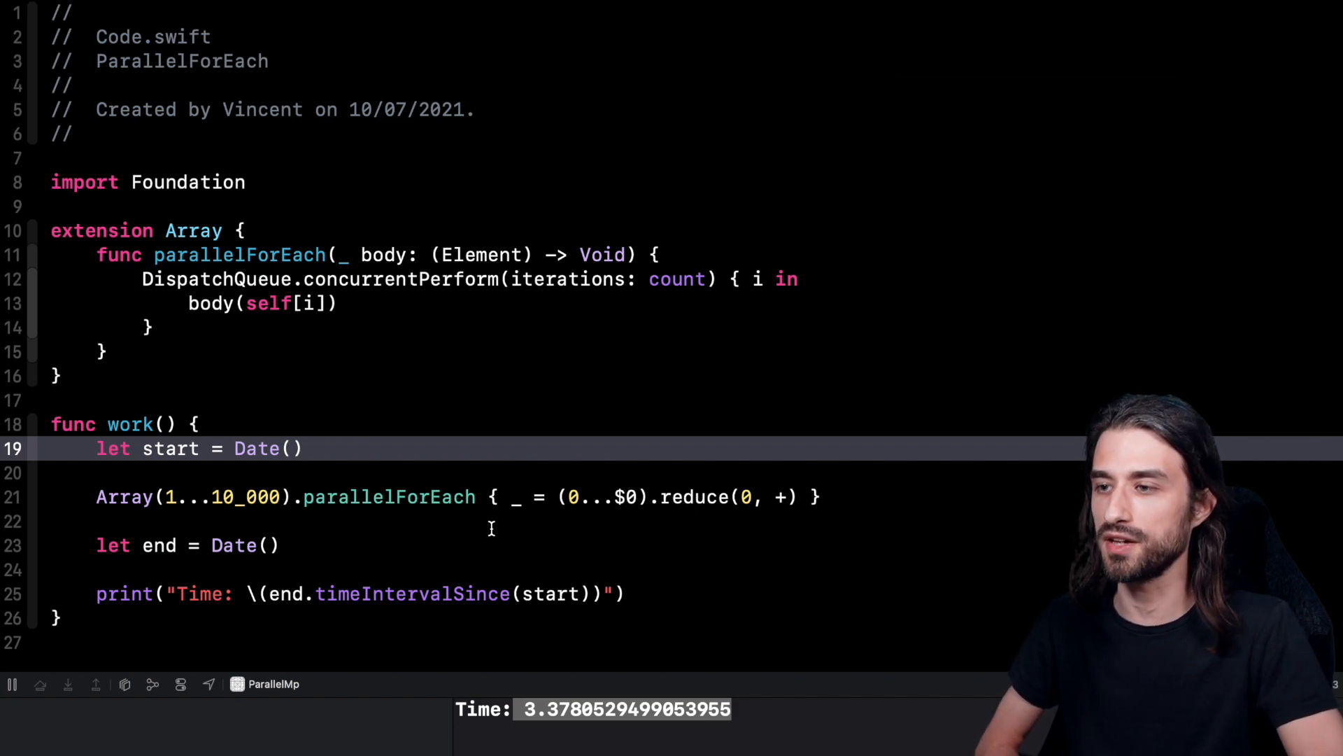
{"action": "left_click", "coordinate": [491, 497]}
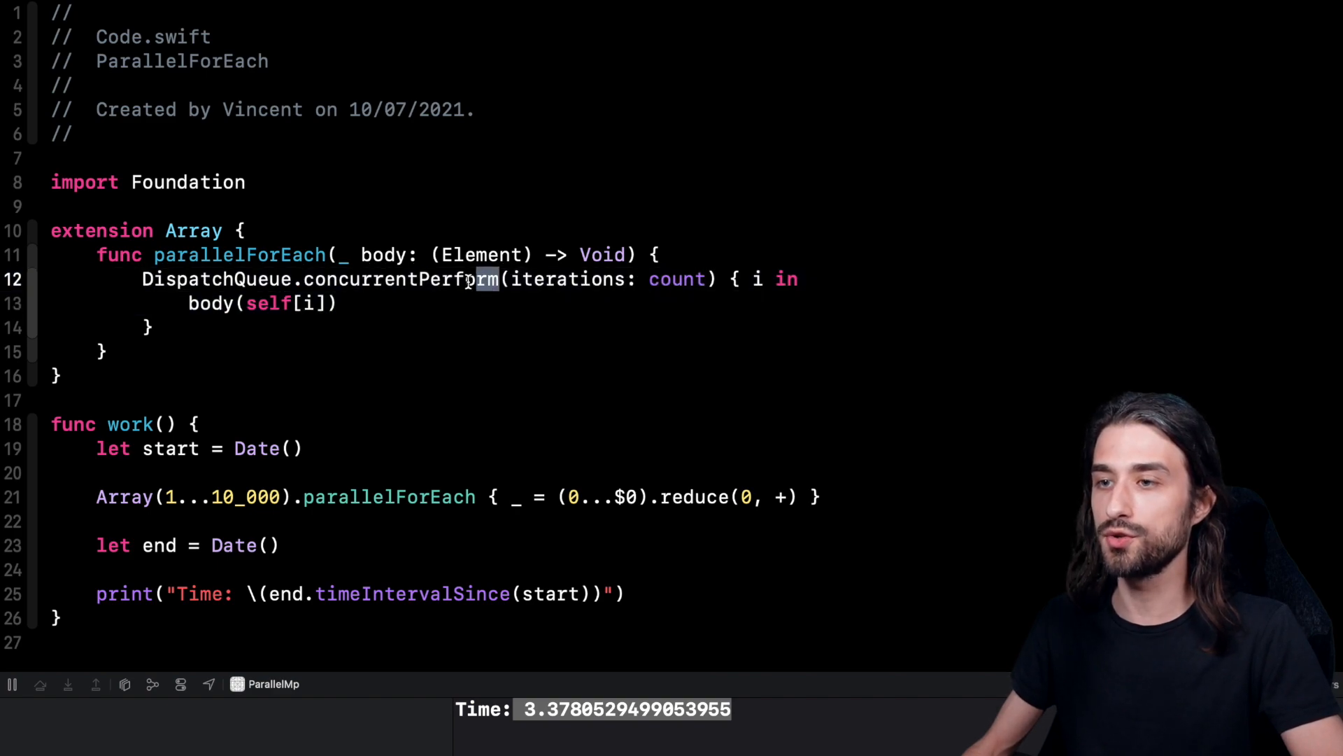
{"action": "left_click", "coordinate": [401, 278]}
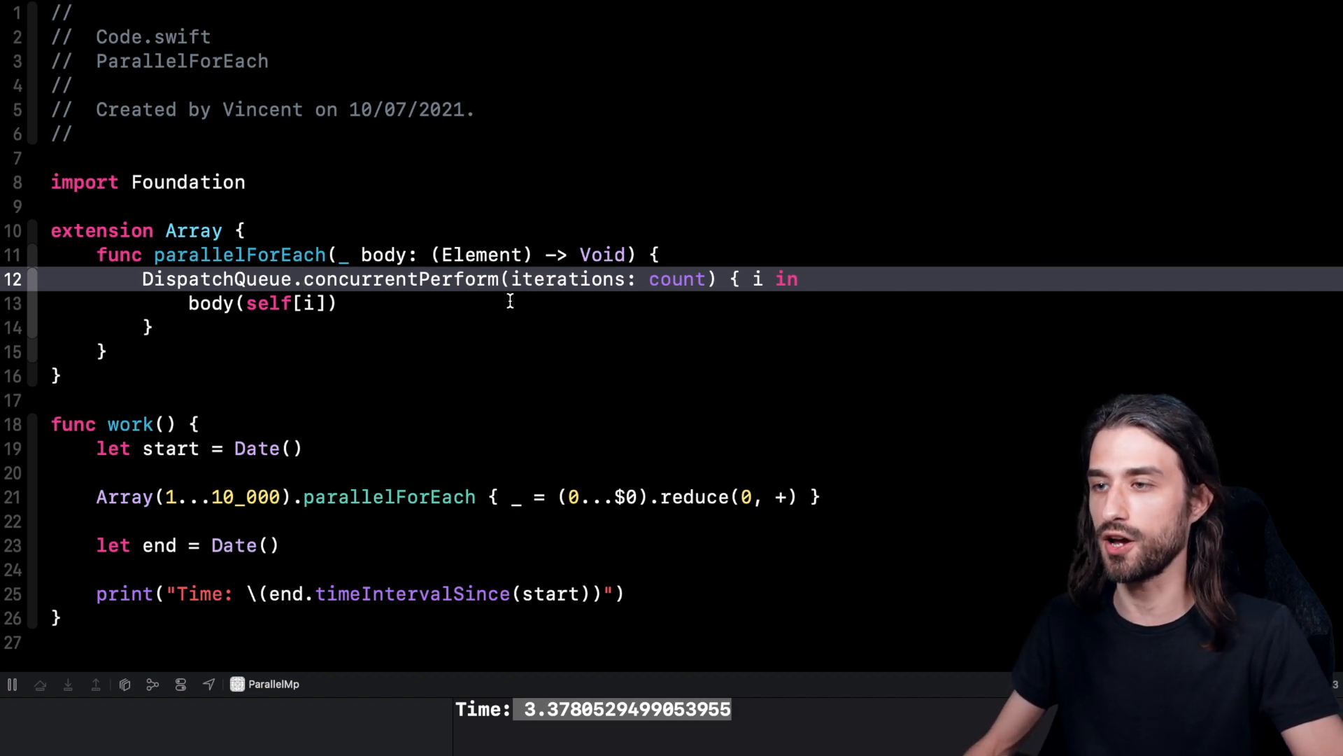
{"action": "left_click", "coordinate": [484, 497]}
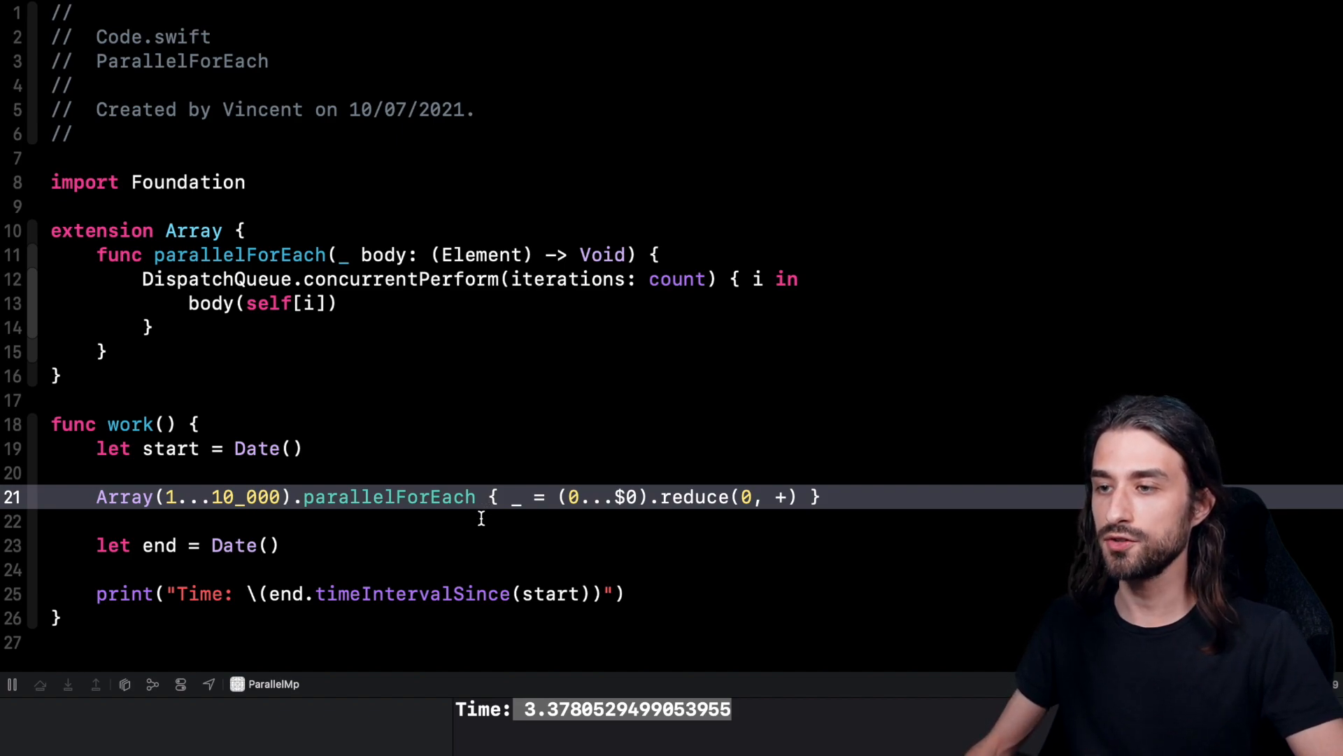
{"action": "mouse_move", "coordinate": [339, 515]}
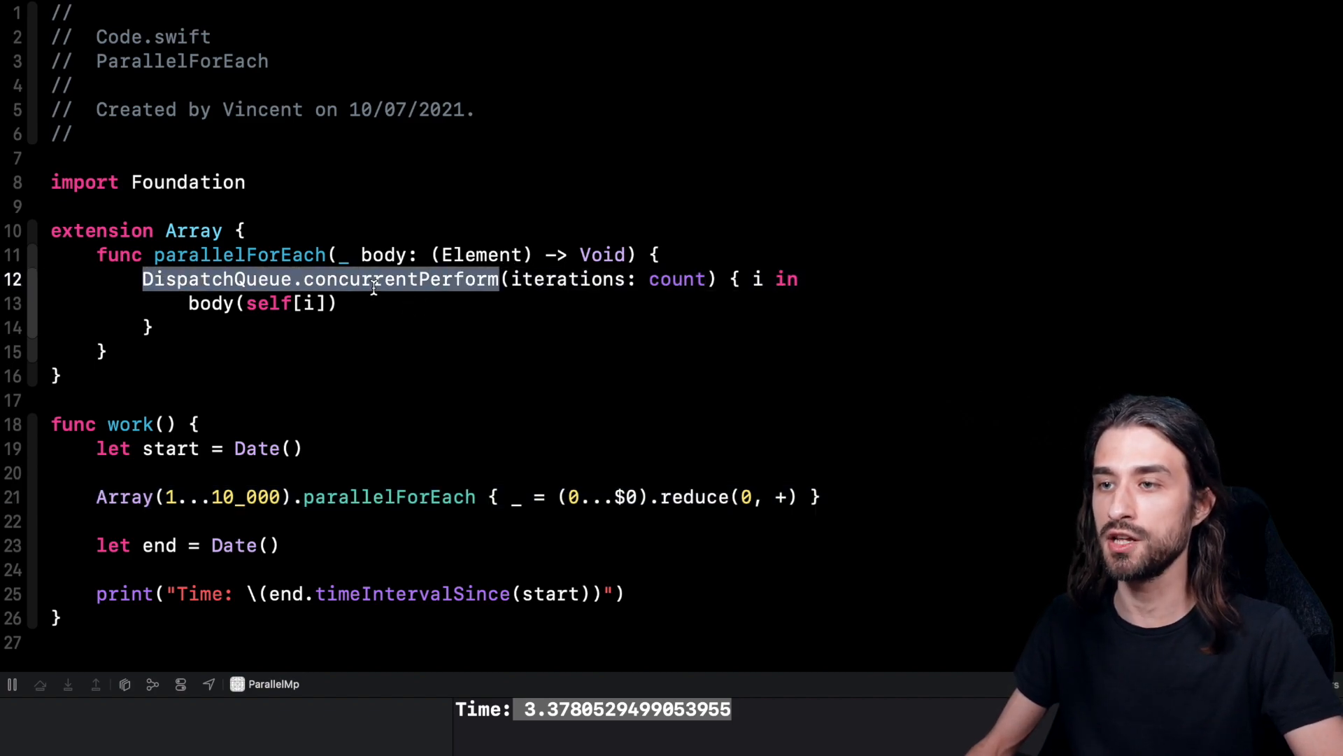
{"action": "left_click", "coordinate": [329, 255]}
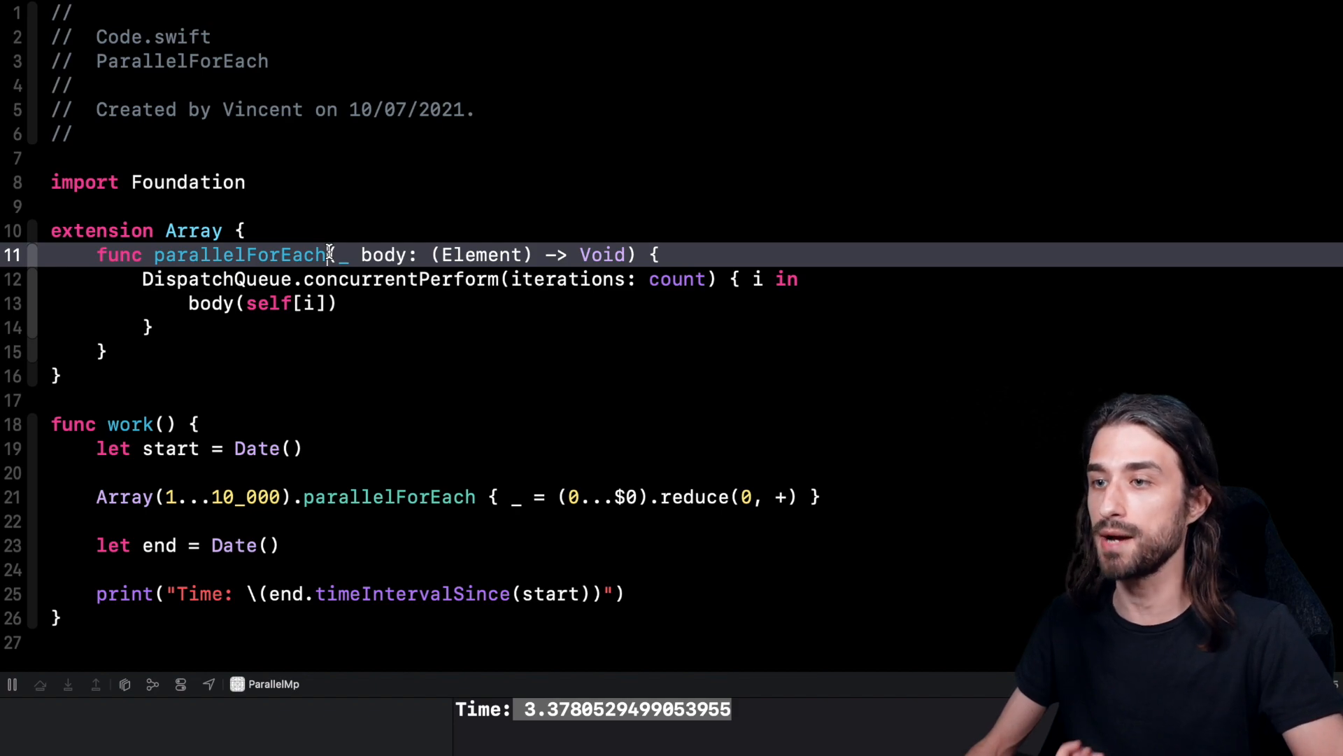
{"action": "mouse_move", "coordinate": [398, 401]}
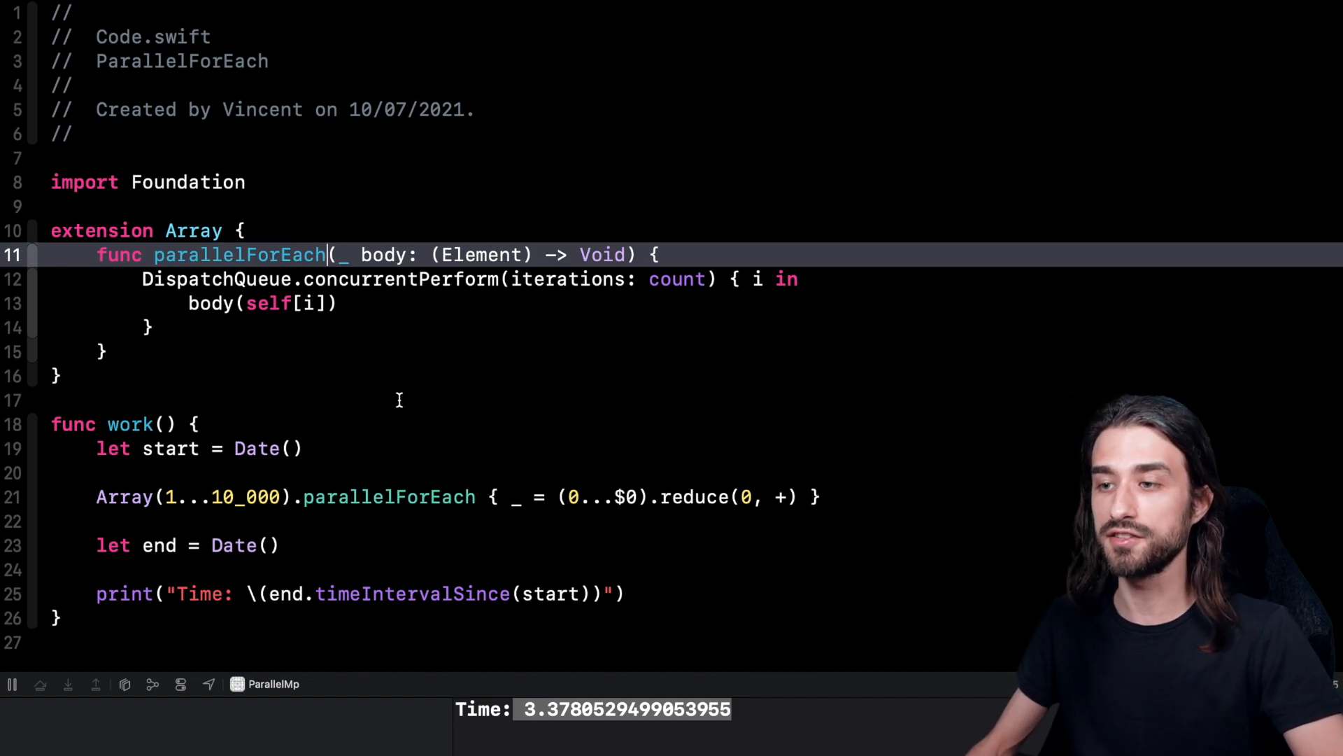
{"action": "left_click", "coordinate": [478, 497]}
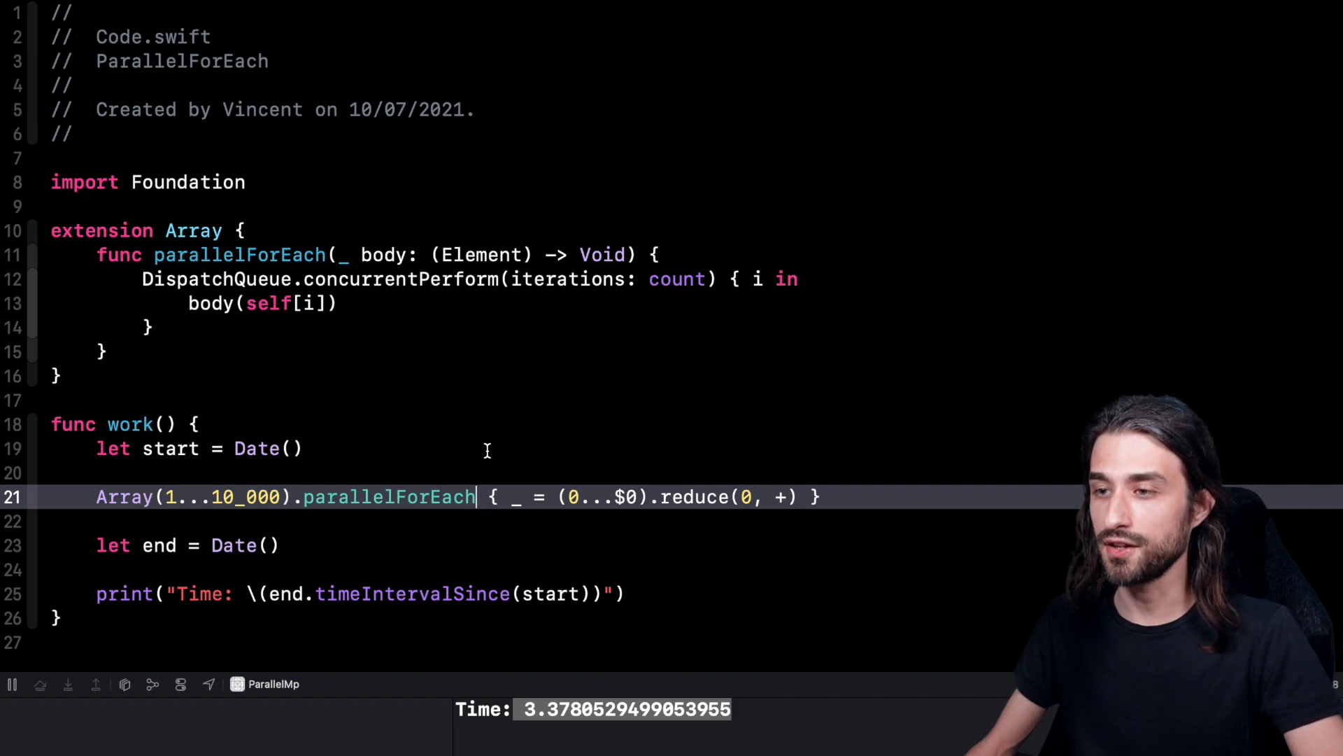
{"action": "mouse_move", "coordinate": [503, 472]}
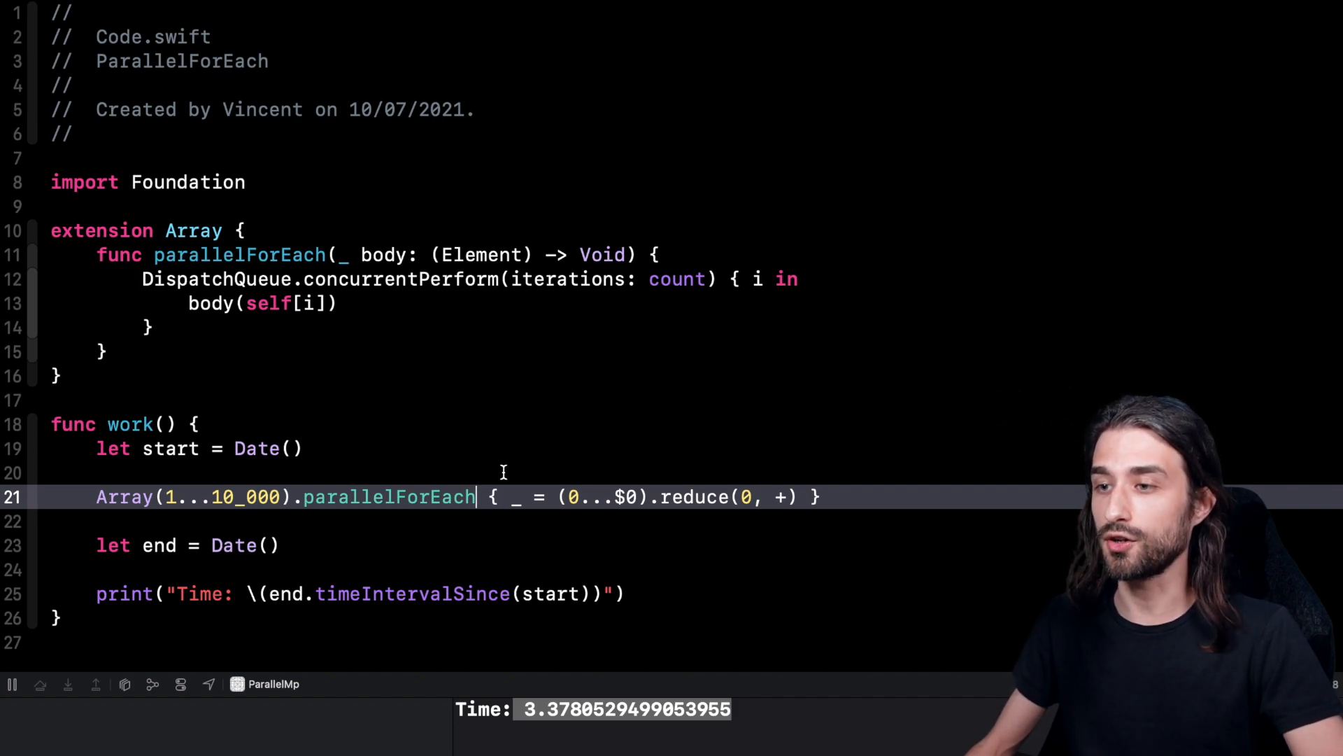